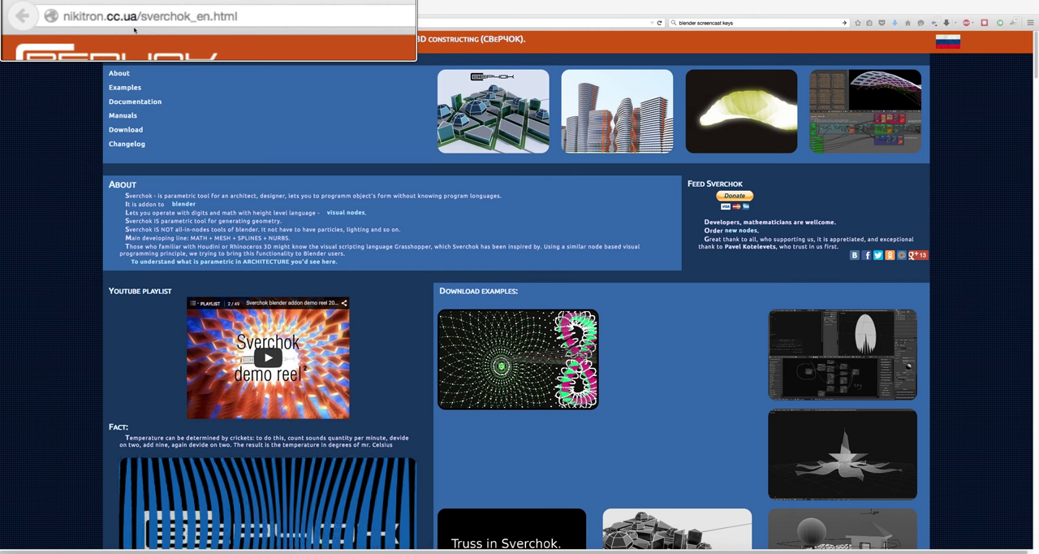
- Read through the blog post about the Sverchok hyperbolic plane scripted node
{"action": "scroll", "scroll_direction": "down", "scroll_amount": 3}
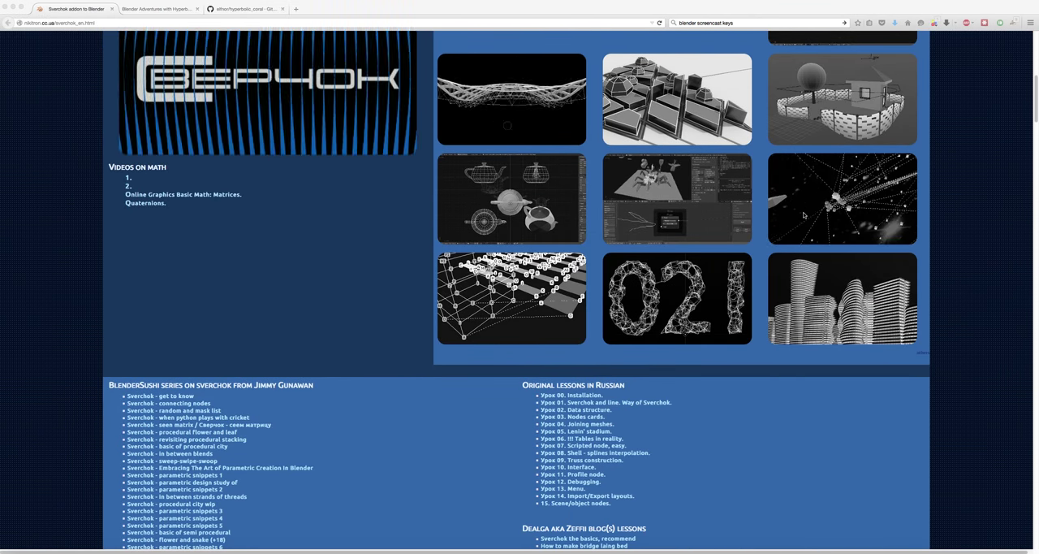
{"action": "scroll", "scroll_direction": "down", "scroll_amount": 3}
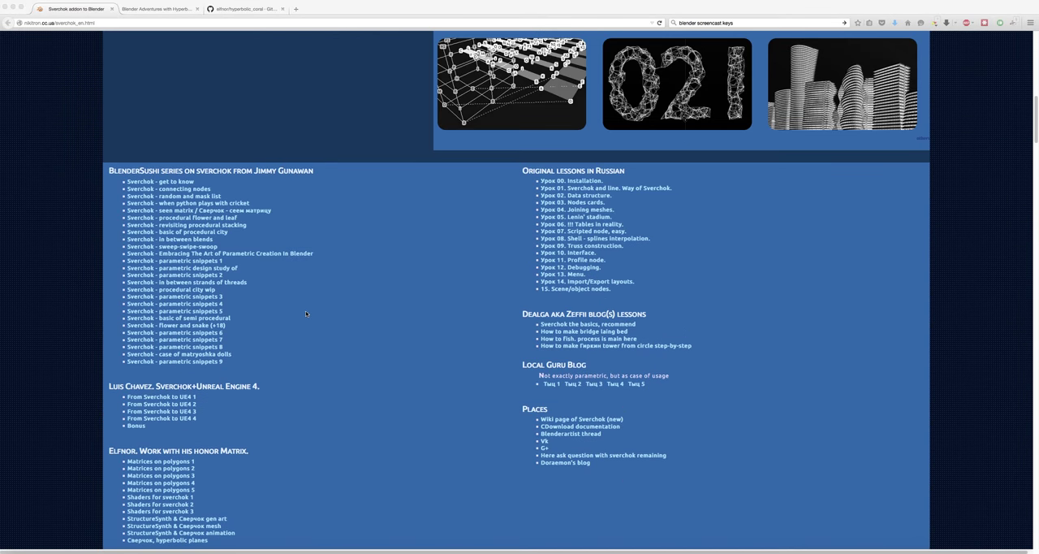
{"action": "scroll", "scroll_direction": "down", "scroll_amount": 3}
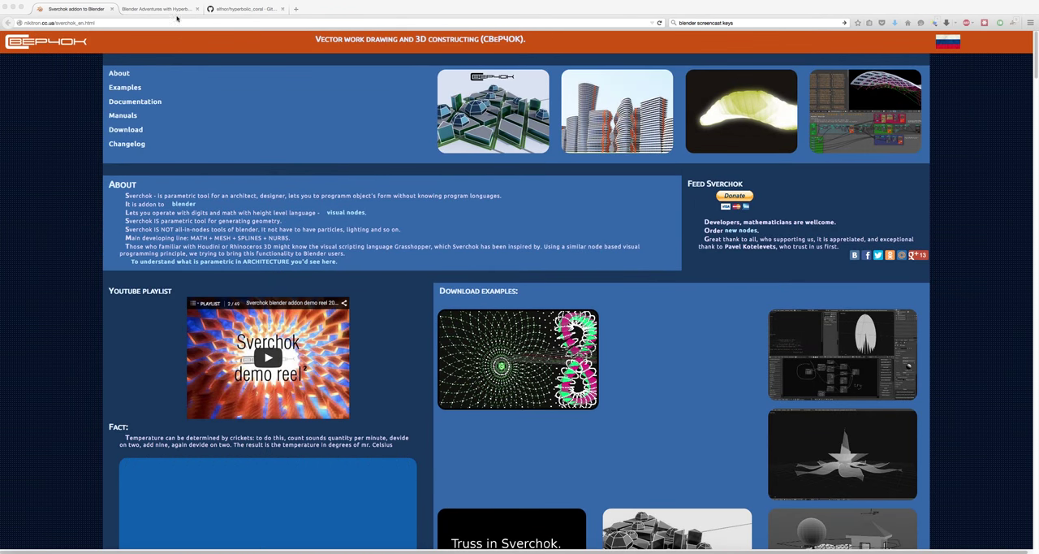
{"action": "left_click", "coordinate": [162, 14]}
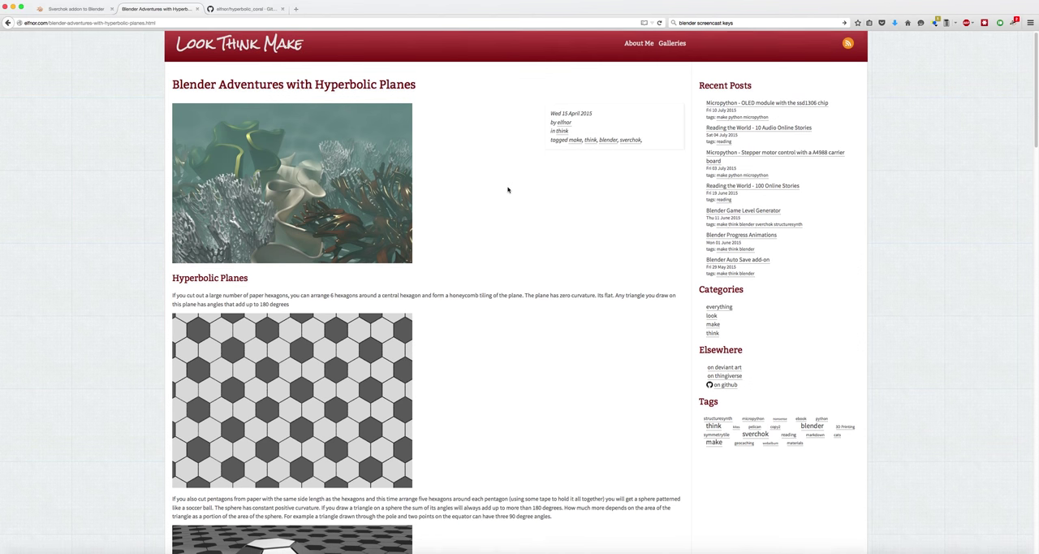
{"action": "scroll", "scroll_direction": "down", "scroll_amount": 3}
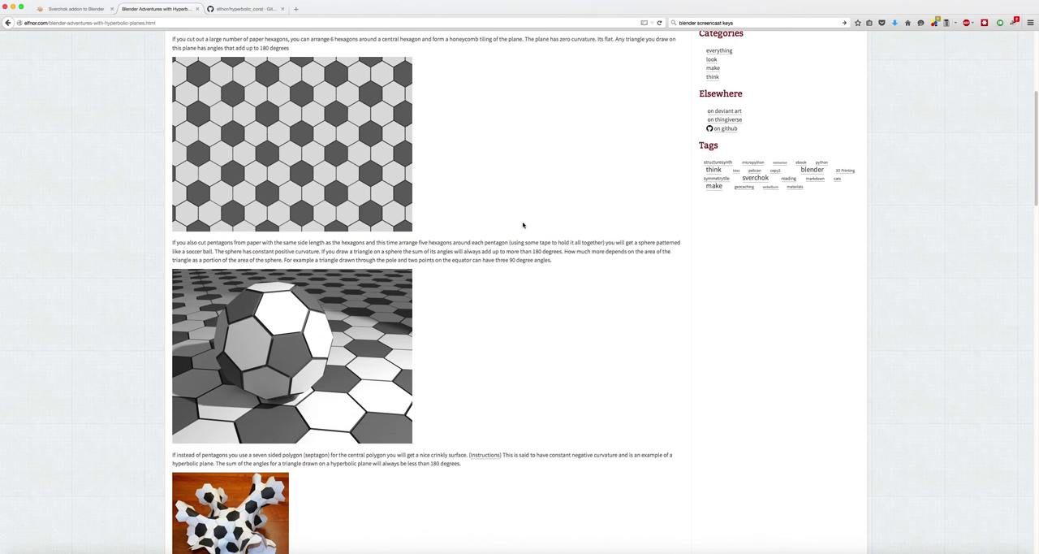
{"action": "scroll", "scroll_direction": "down", "scroll_amount": 3}
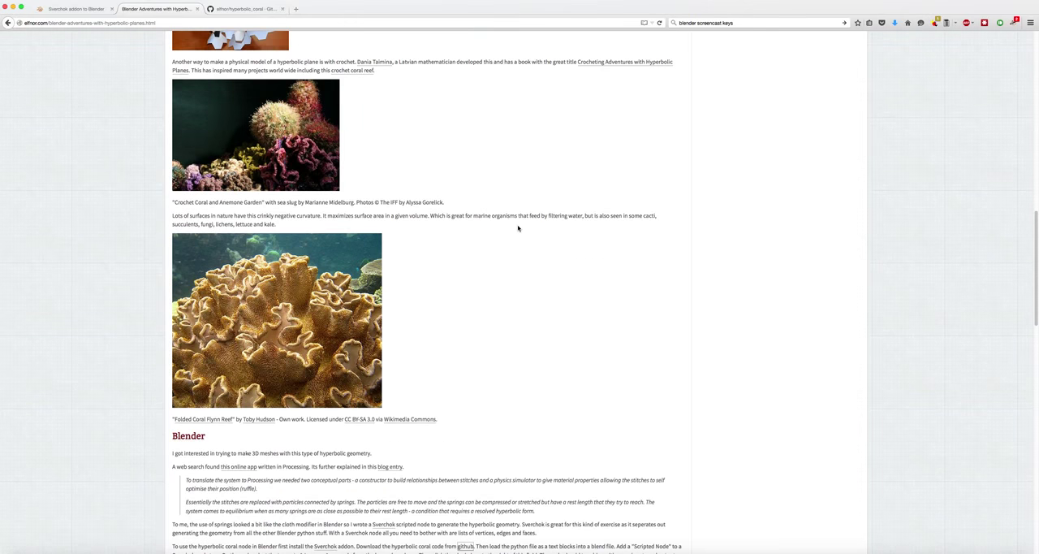
{"action": "scroll", "scroll_direction": "down", "scroll_amount": 3}
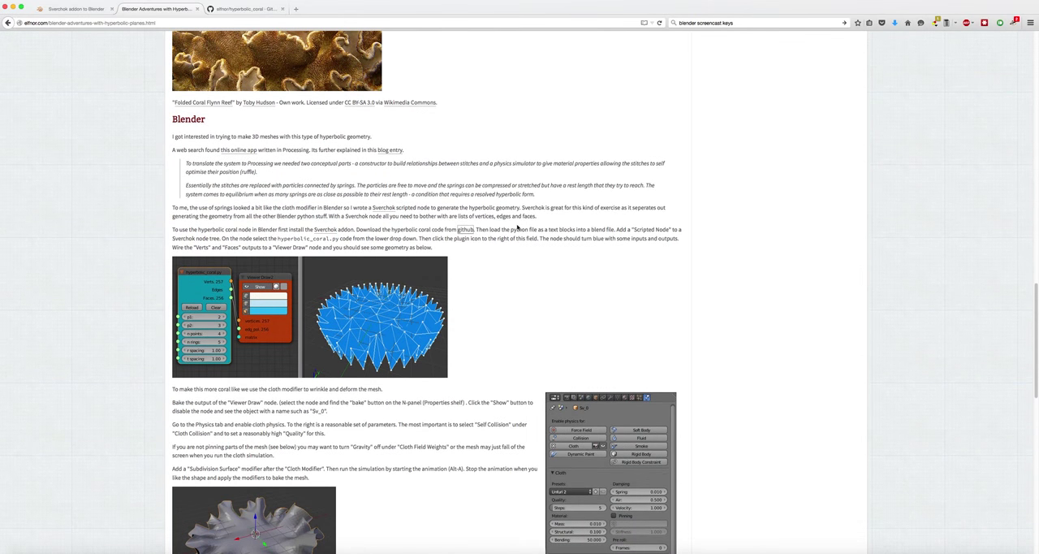
{"action": "scroll", "scroll_direction": "down", "scroll_amount": 3}
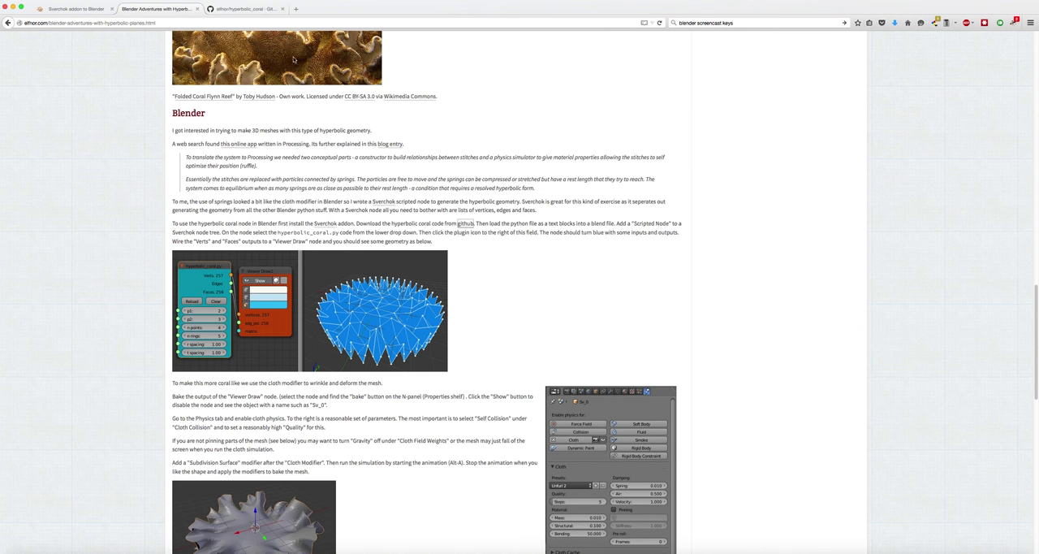
- Follow the github link to the hyperbolic_coral repository and view its README
{"action": "left_click", "coordinate": [243, 10]}
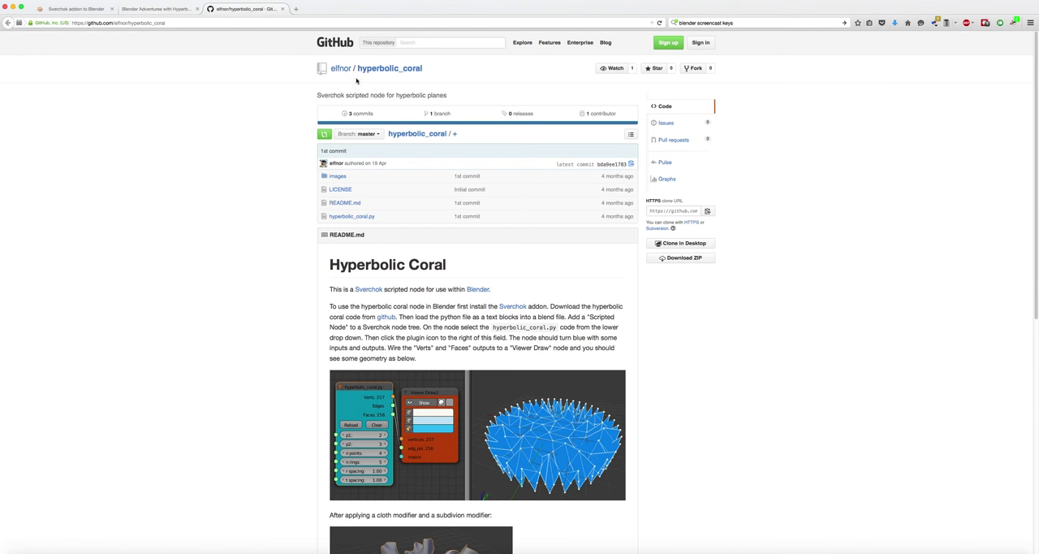
{"action": "scroll", "scroll_direction": "down", "scroll_amount": 3}
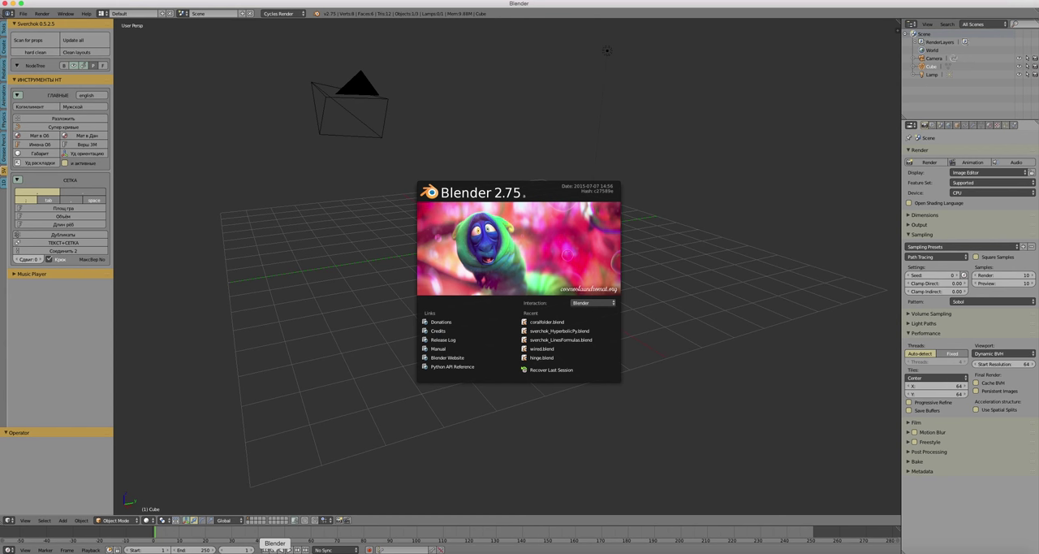
{"action": "mouse_move", "coordinate": [505, 195]}
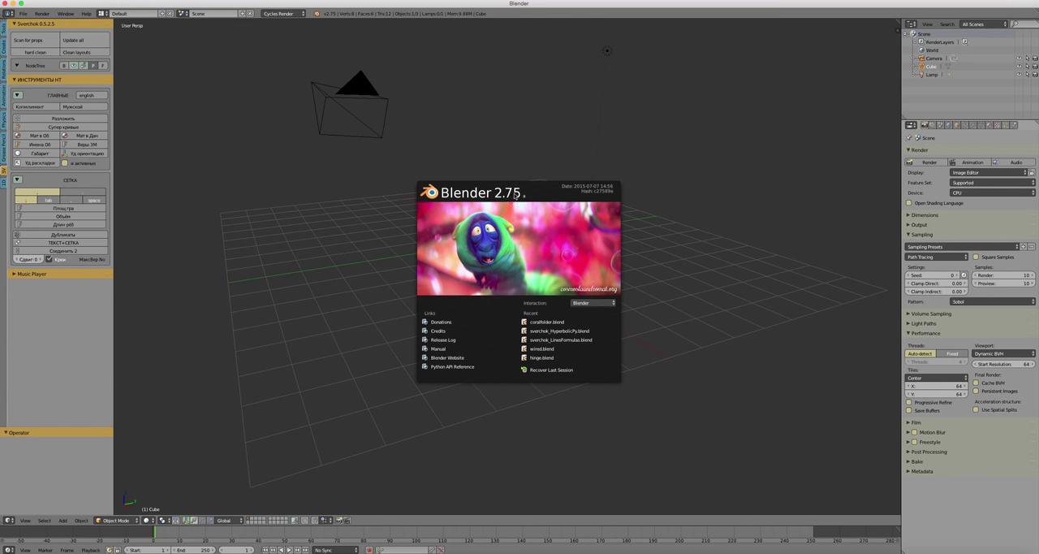
- Dismiss the splash screen and switch to a screen layout with a node editor
{"action": "left_click", "coordinate": [316, 185]}
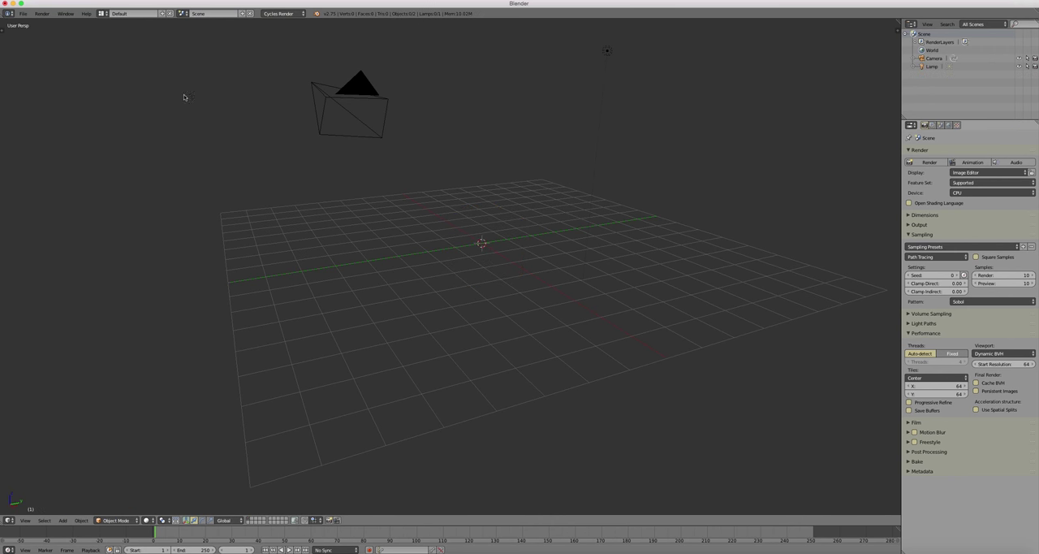
{"action": "left_click", "coordinate": [130, 13]}
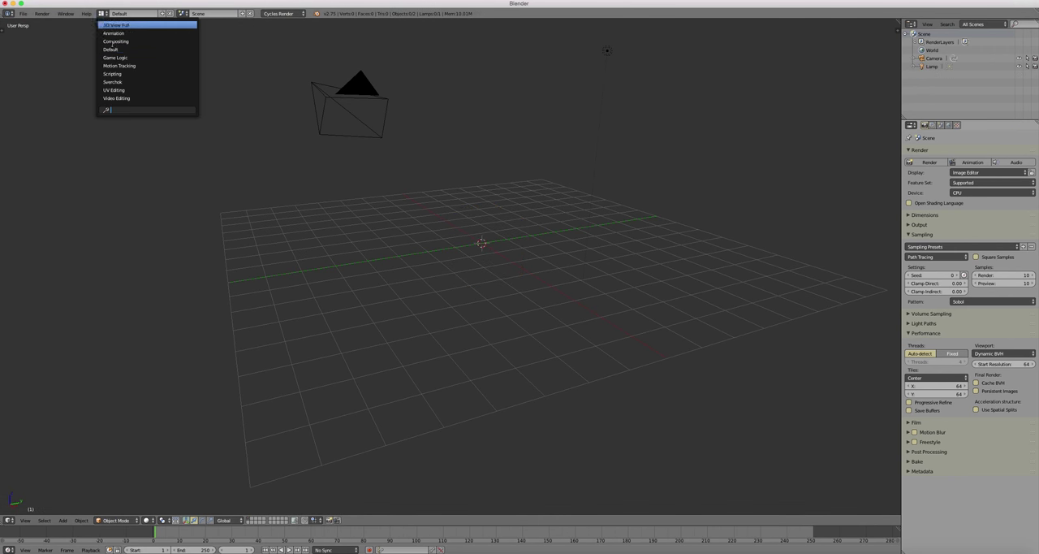
{"action": "left_click", "coordinate": [110, 82]}
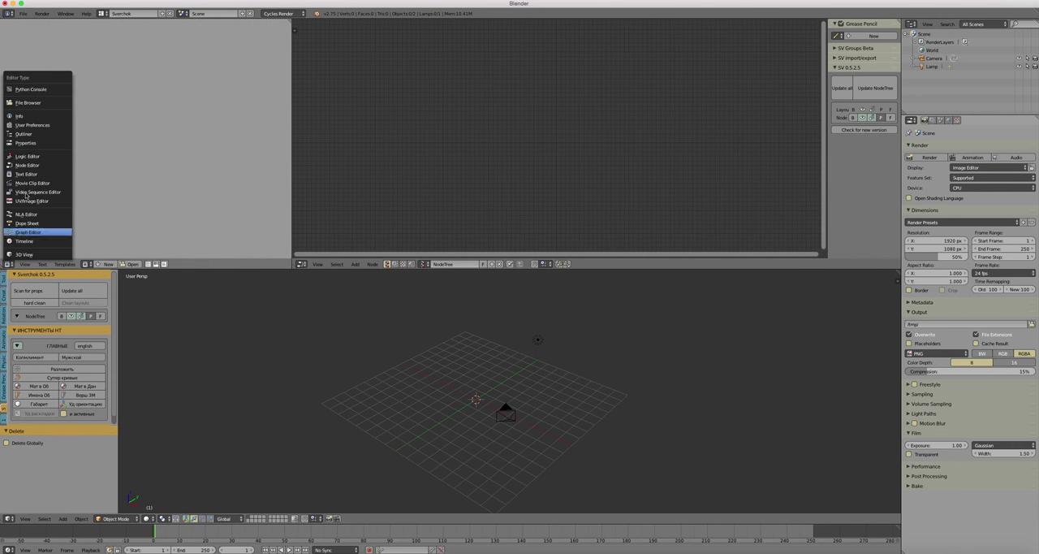
{"action": "mouse_move", "coordinate": [26, 174]}
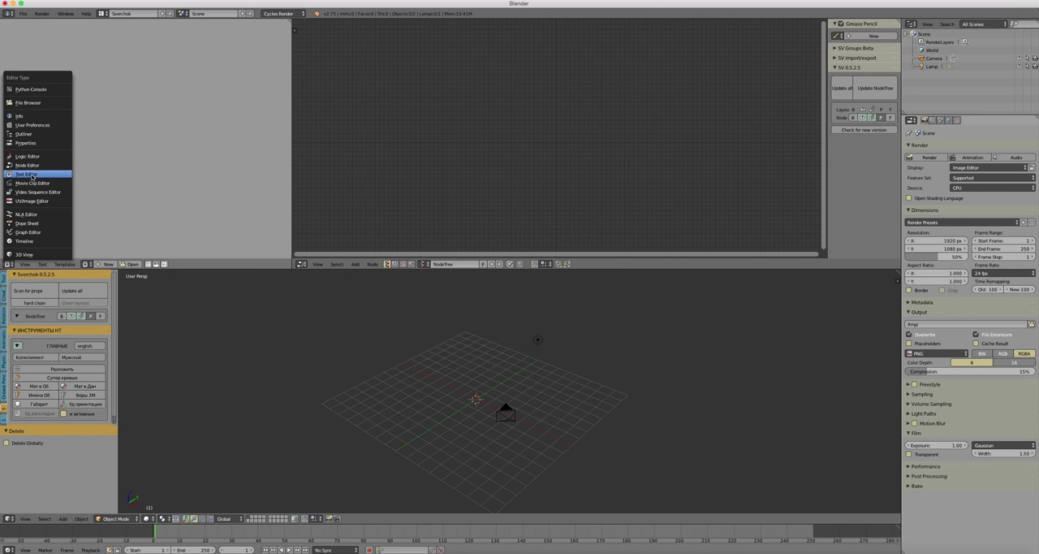
- Make the side area a Text Editor and load the downloaded coral script from the downloads folder
{"action": "left_click", "coordinate": [27, 174]}
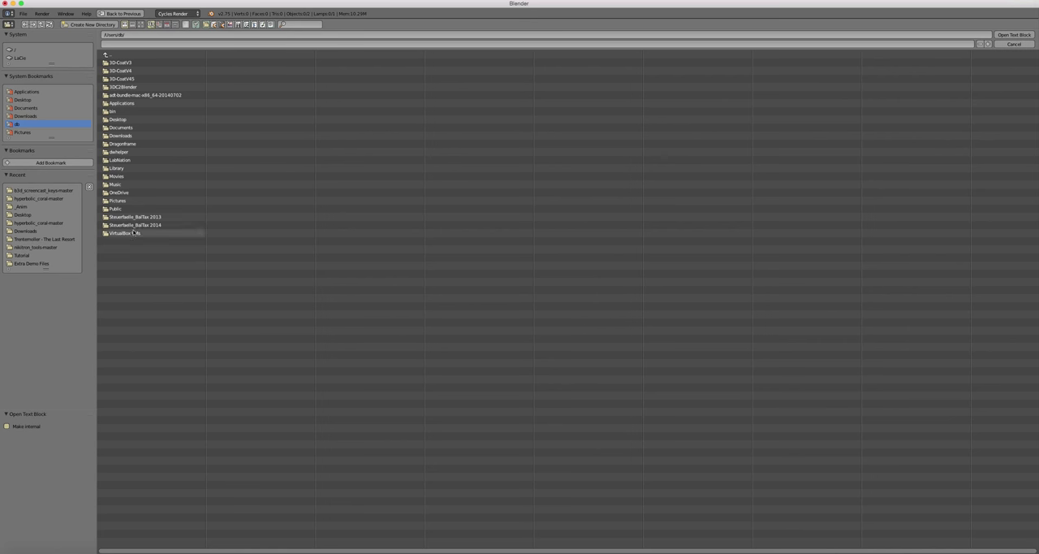
{"action": "left_click", "coordinate": [26, 99]}
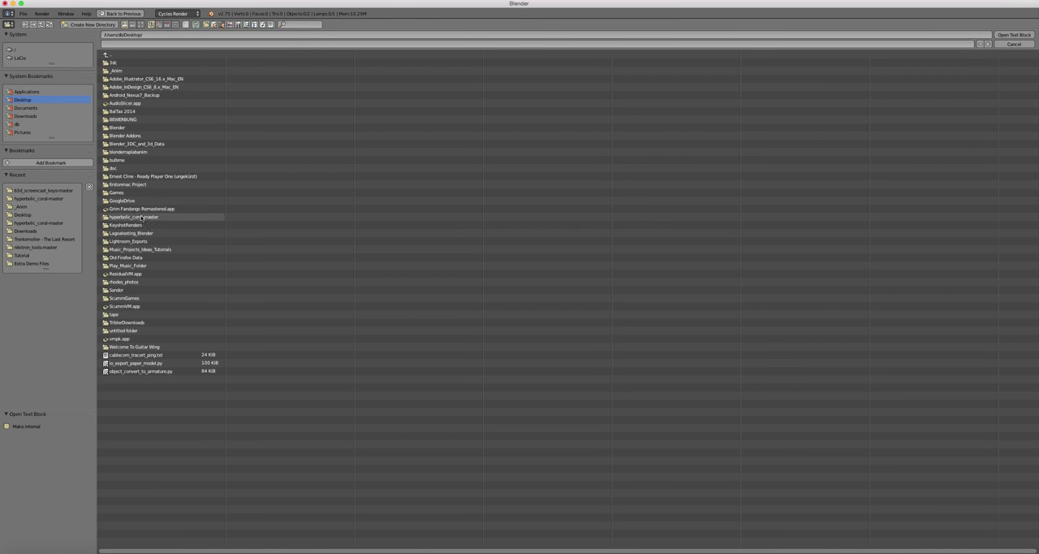
{"action": "double_click", "coordinate": [136, 218]}
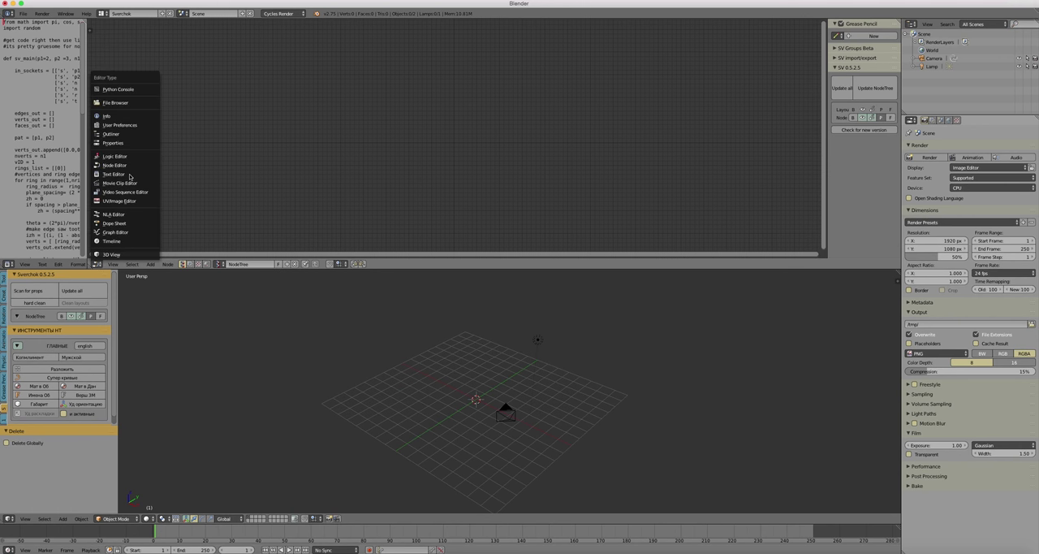
{"action": "mouse_move", "coordinate": [122, 166]}
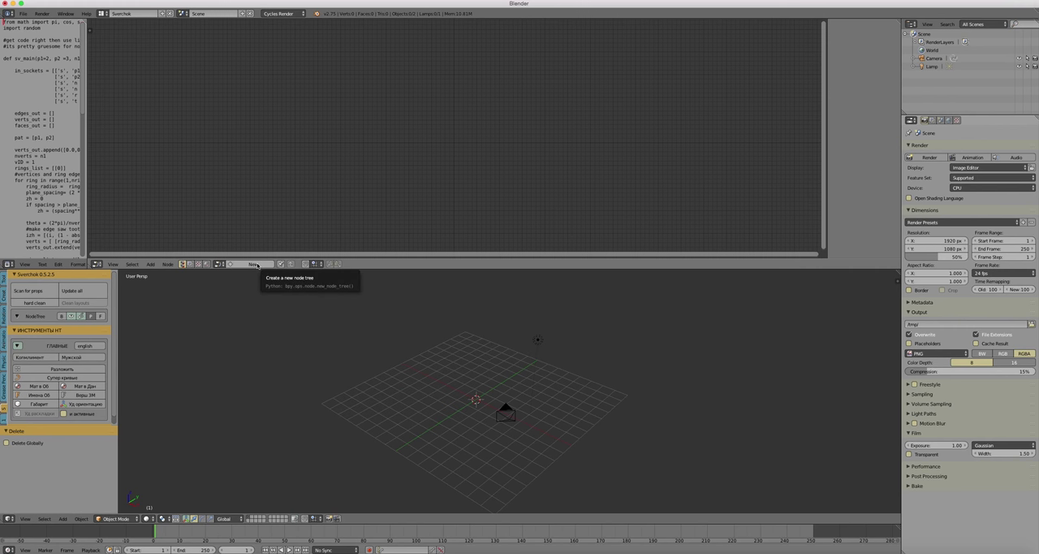
- Create a new Sverchok node tree and add a Viewer Draw node to it
{"action": "left_click", "coordinate": [255, 263]}
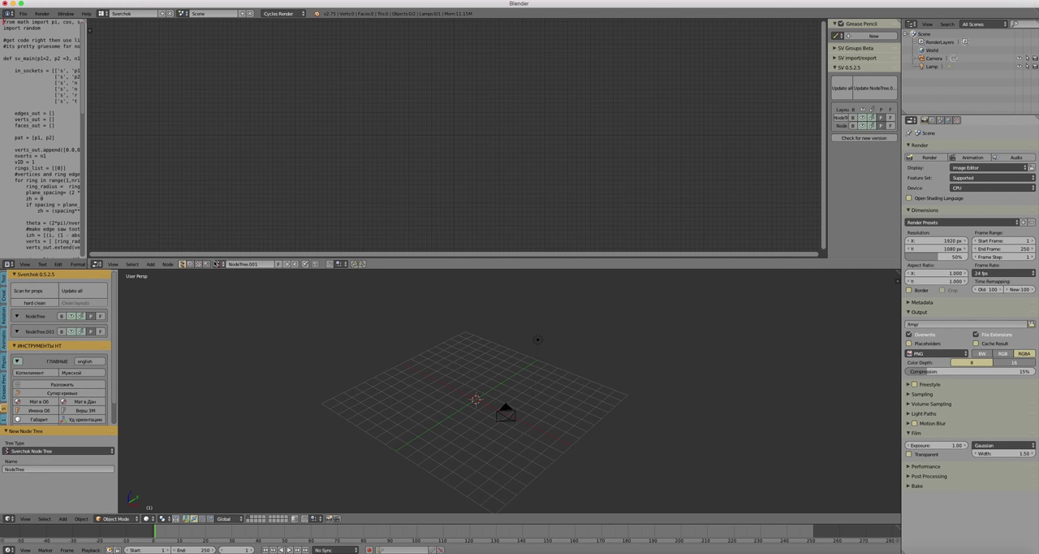
{"action": "left_click", "coordinate": [150, 264]}
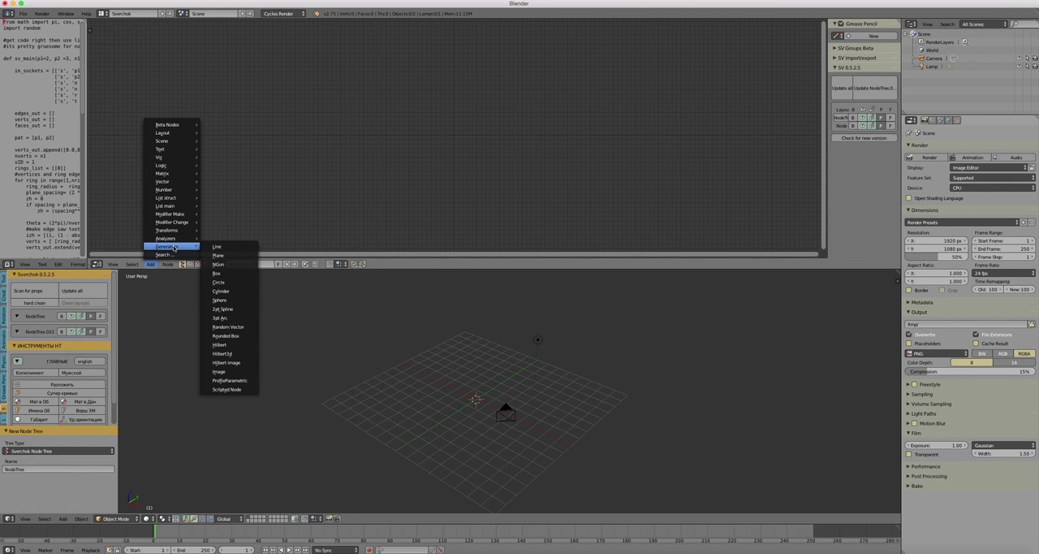
{"action": "mouse_move", "coordinate": [227, 390]}
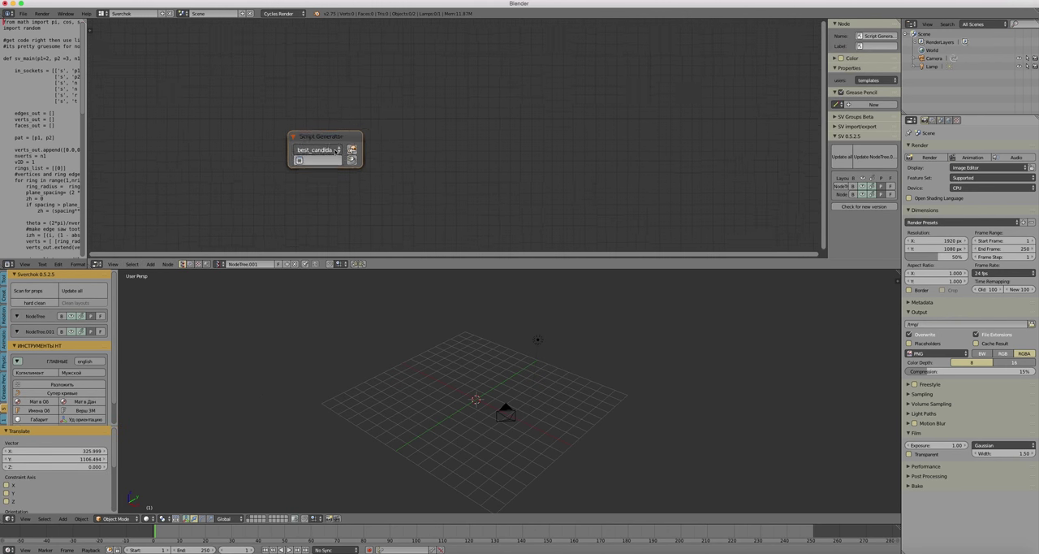
{"action": "left_click", "coordinate": [151, 263]}
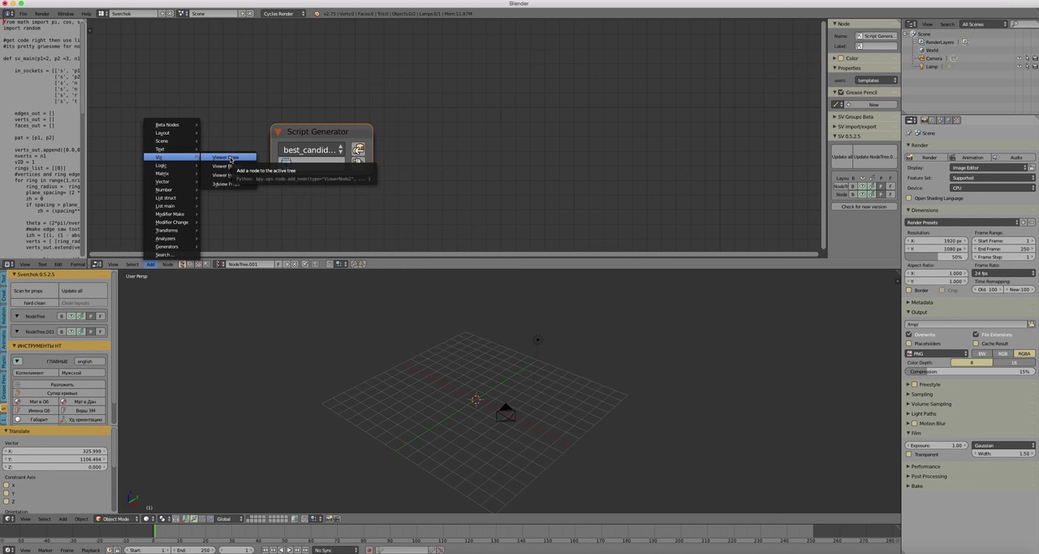
{"action": "left_click", "coordinate": [228, 156]}
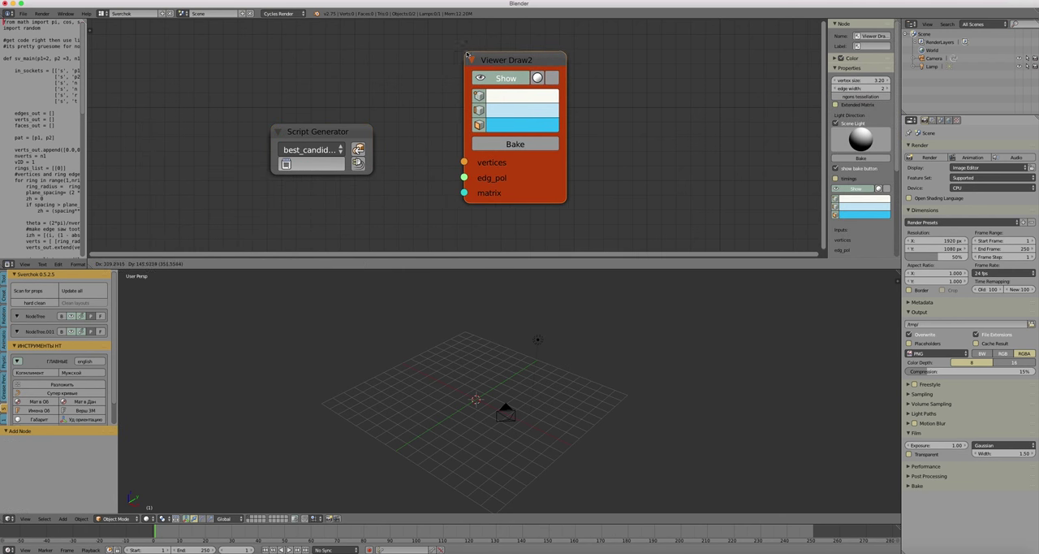
- Assign hyperbolic_coral.py to the Script Generator node from its script list
{"action": "left_click", "coordinate": [312, 150]}
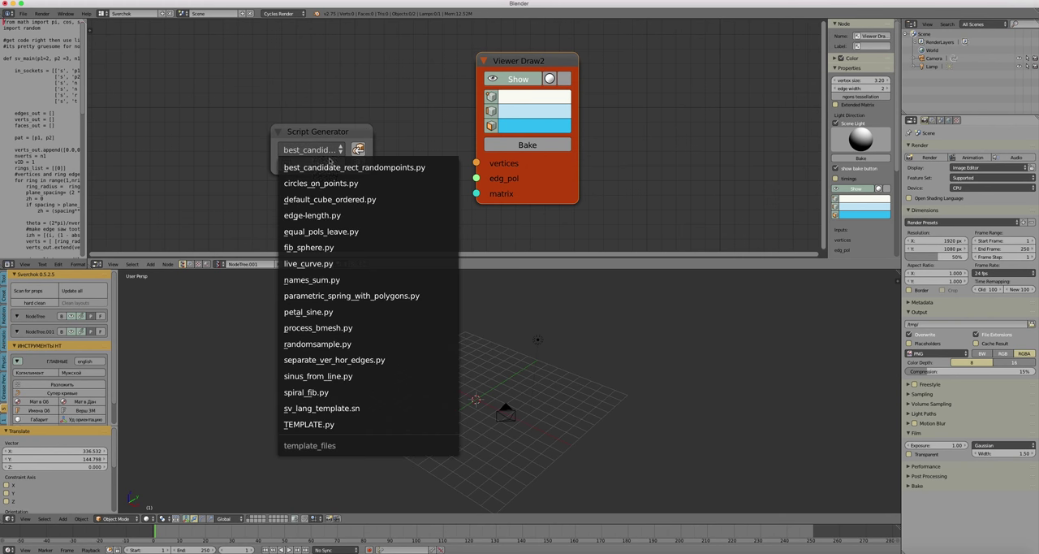
{"action": "mouse_move", "coordinate": [354, 166]}
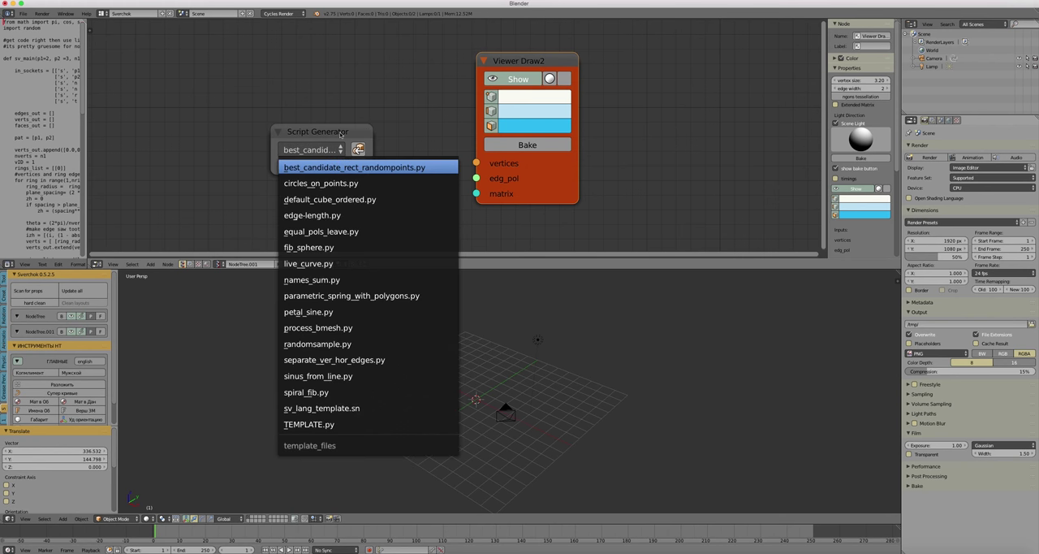
{"action": "left_click", "coordinate": [367, 168]}
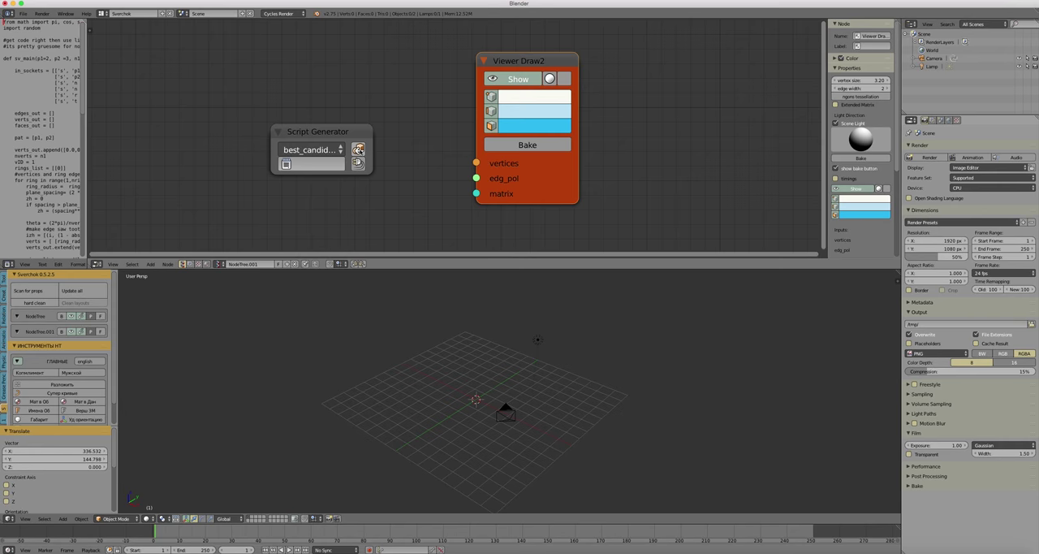
{"action": "left_click", "coordinate": [312, 149]}
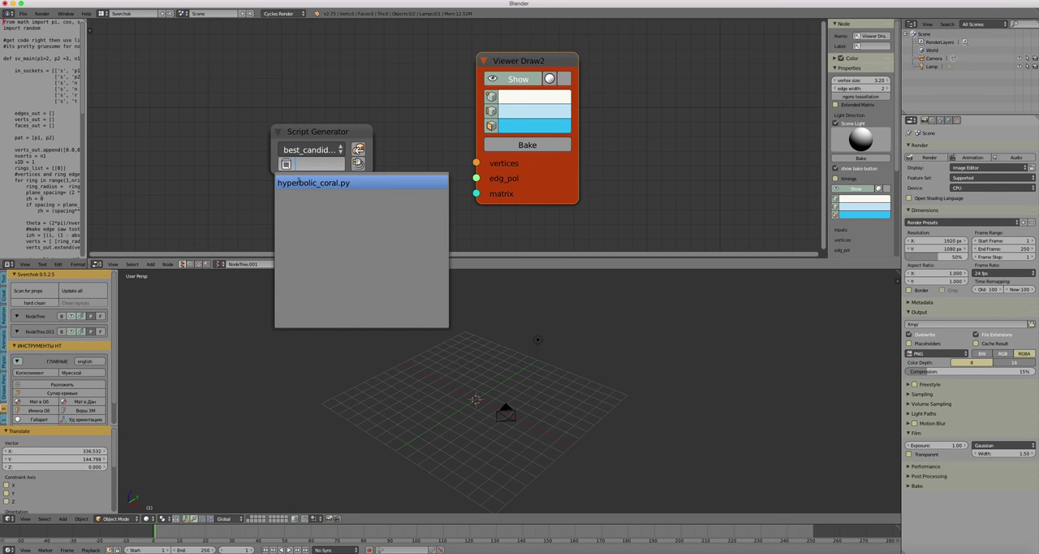
{"action": "left_click", "coordinate": [337, 182]}
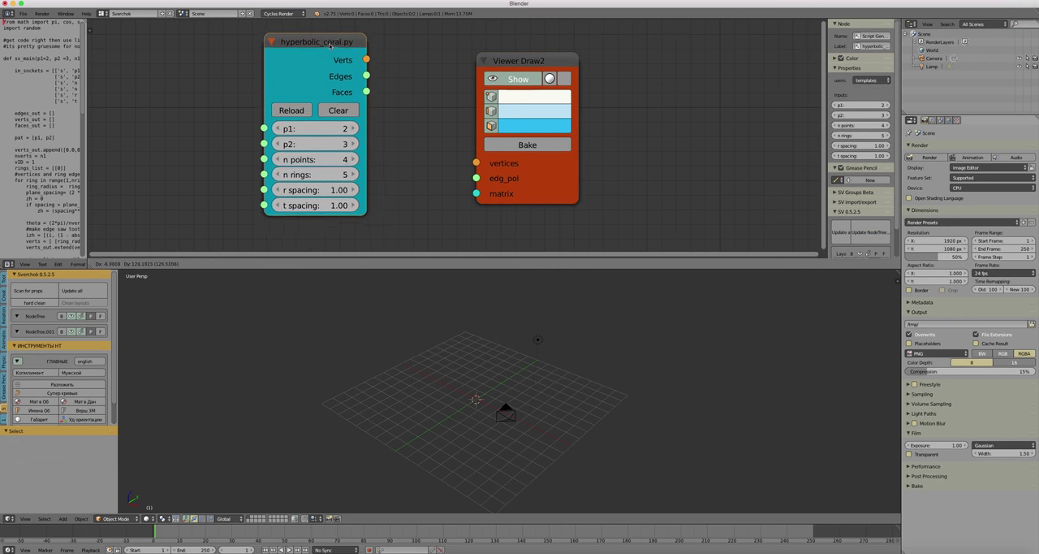
- Wire the script's vertex and face outputs into the Viewer Draw node and nudge t spacing
{"action": "left_click_drag", "start_coordinate": [367, 62], "coordinate": [478, 162]}
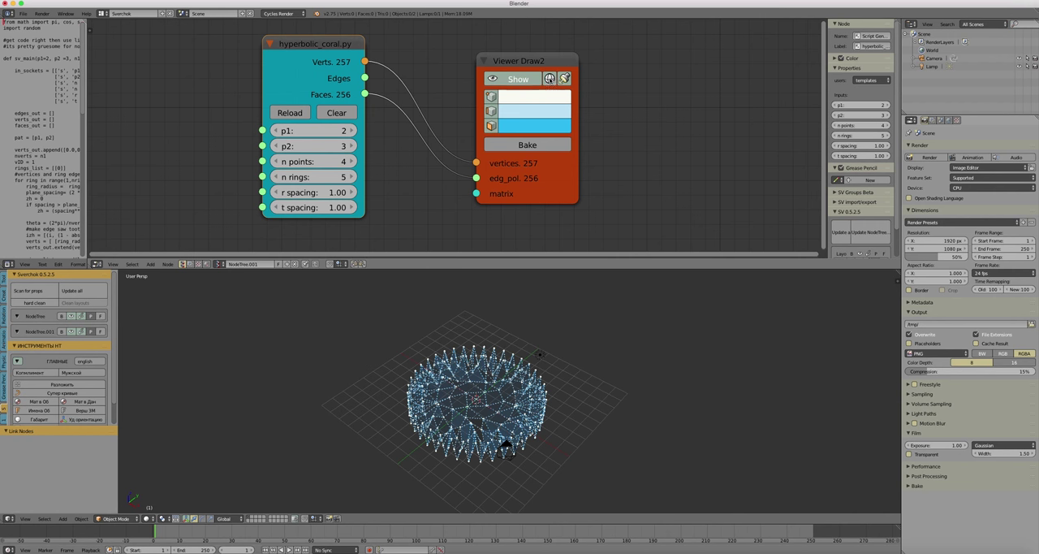
{"action": "left_click", "coordinate": [552, 80]}
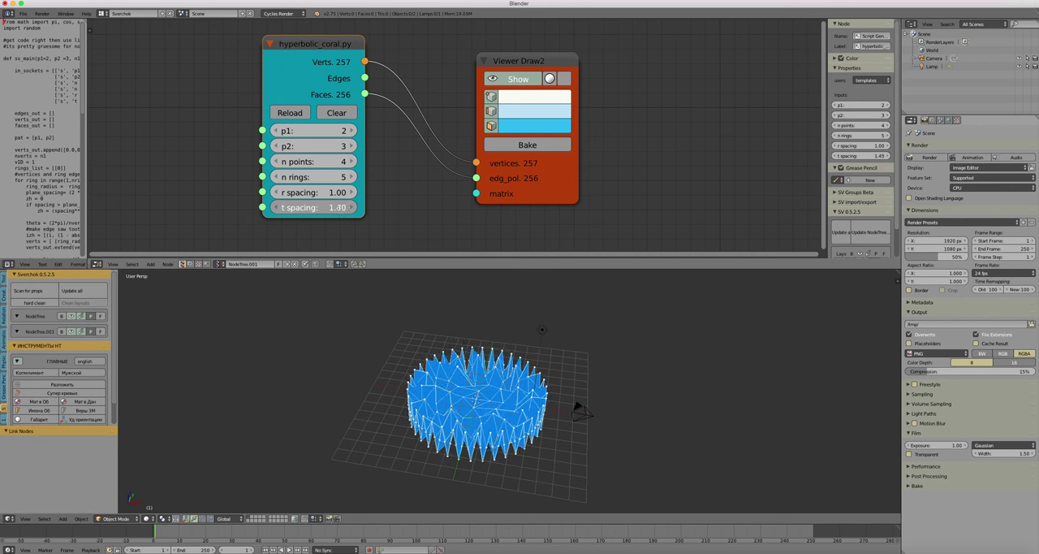
- Set r spacing 1.57, t spacing 0.88 and n rings 6 for a 644-vertex disc
{"action": "left_click_drag", "start_coordinate": [324, 192], "coordinate": [349, 192]}
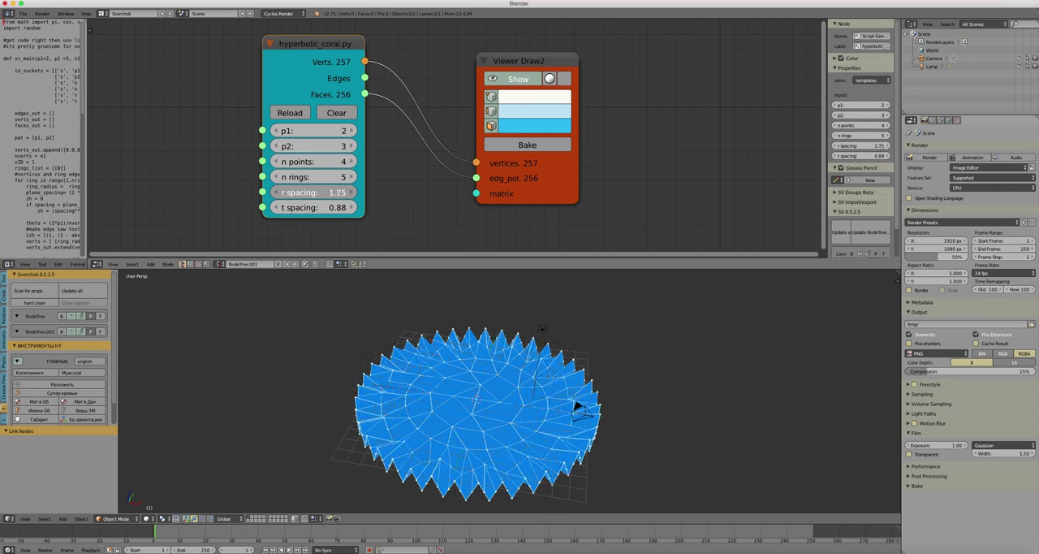
{"action": "left_click_drag", "start_coordinate": [333, 192], "coordinate": [322, 192]}
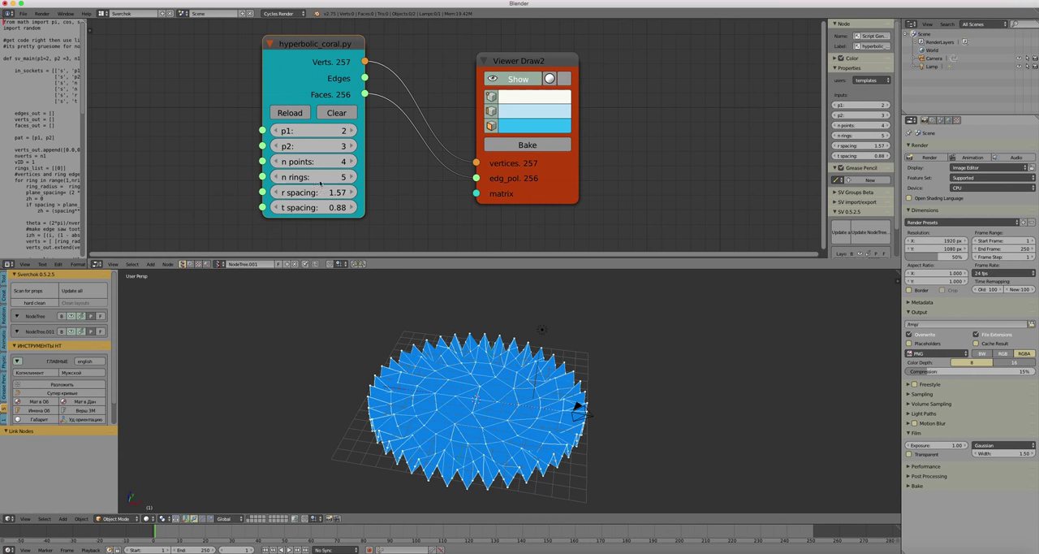
{"action": "left_click", "coordinate": [344, 175]}
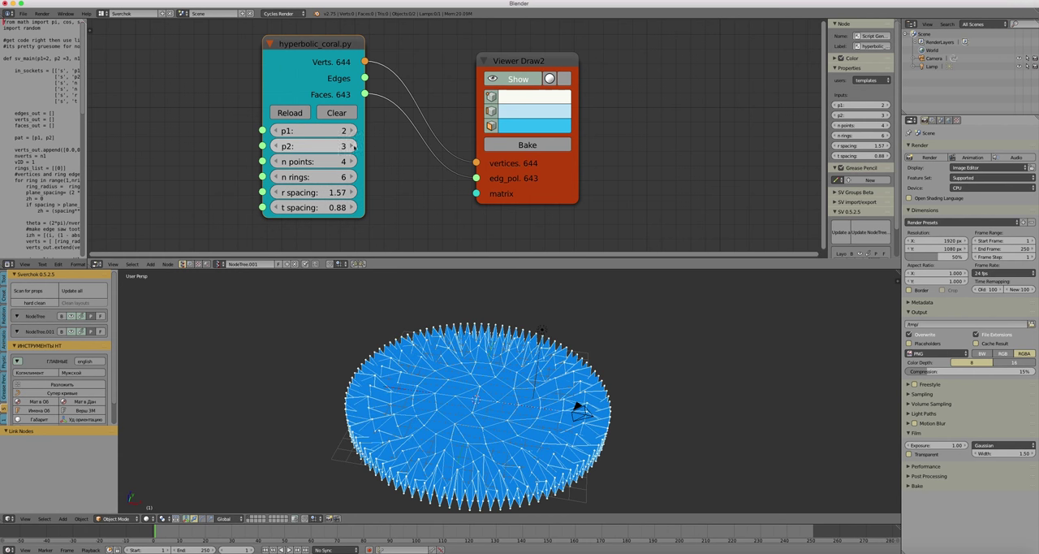
{"action": "left_click", "coordinate": [354, 146]}
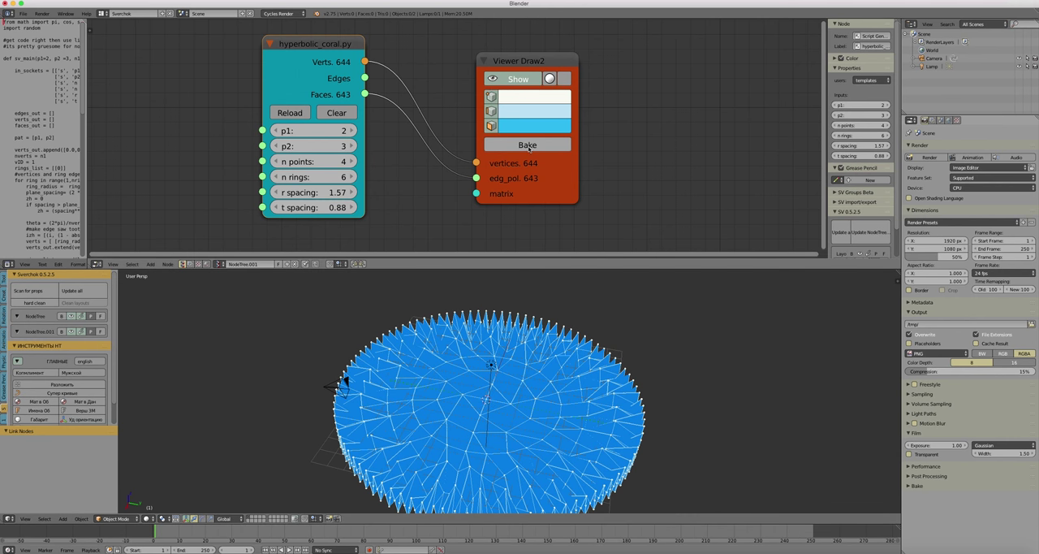
- Bake the Viewer Draw preview into a mesh object and switch off the live preview
{"action": "left_click", "coordinate": [527, 145]}
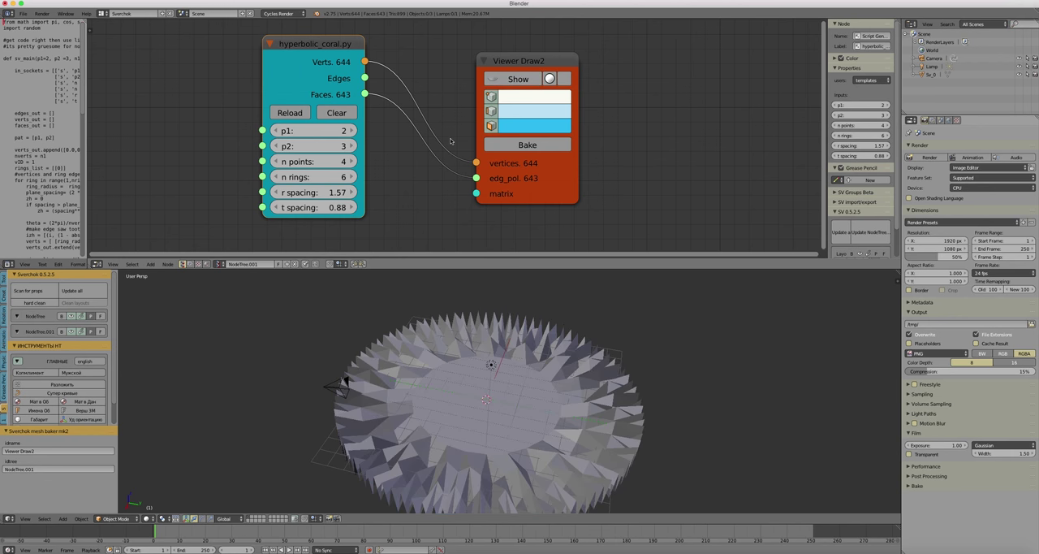
{"action": "left_click", "coordinate": [126, 13]}
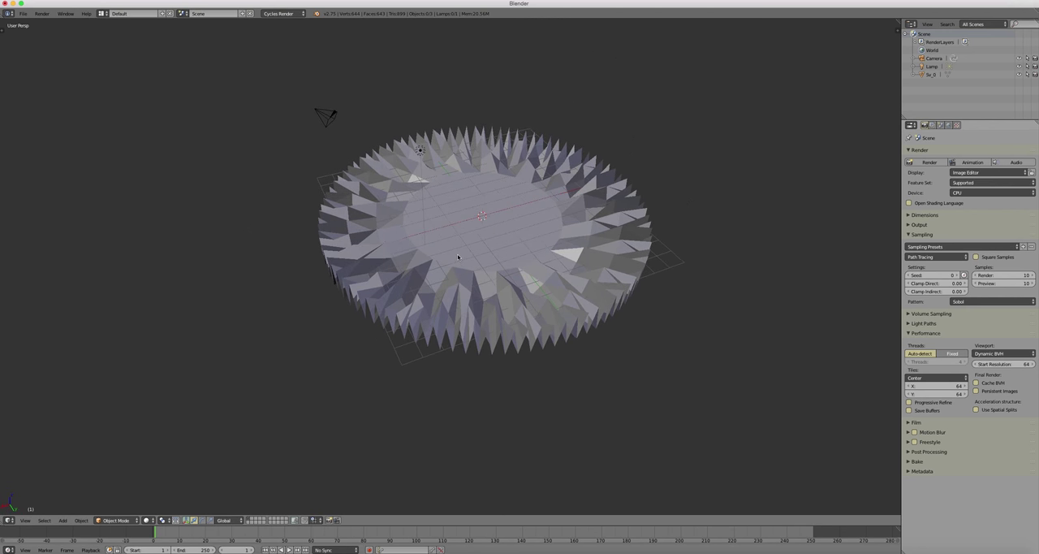
- Maximize the 3D View with its properties sidebar and select the baked coral mesh
{"action": "key", "text": "N"}
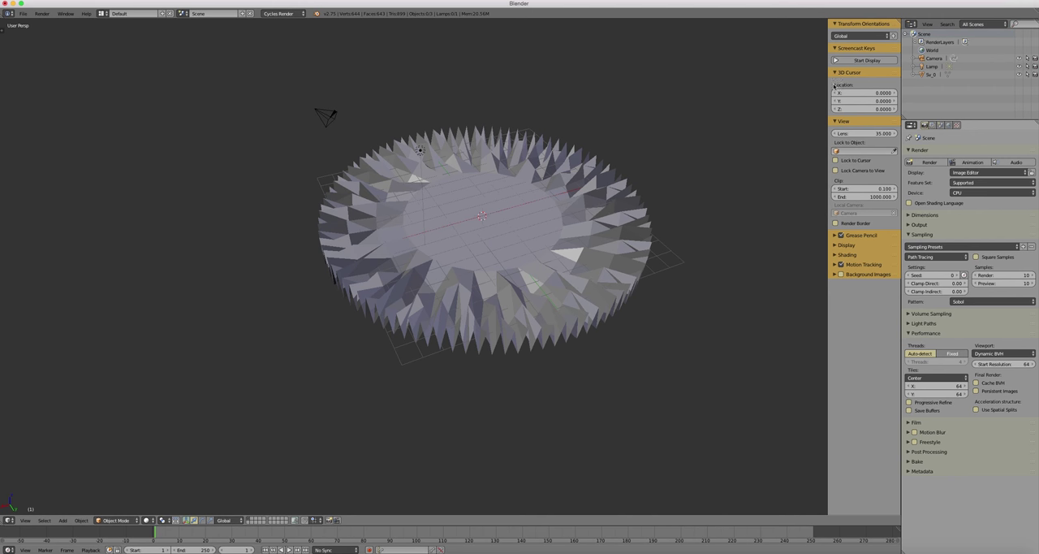
{"action": "left_click", "coordinate": [863, 62]}
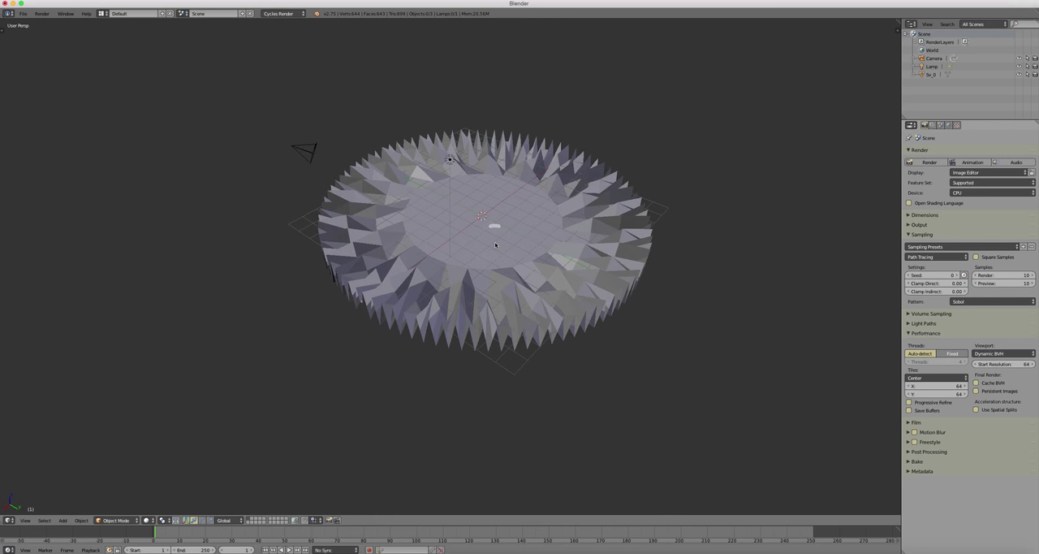
{"action": "left_click", "coordinate": [490, 243]}
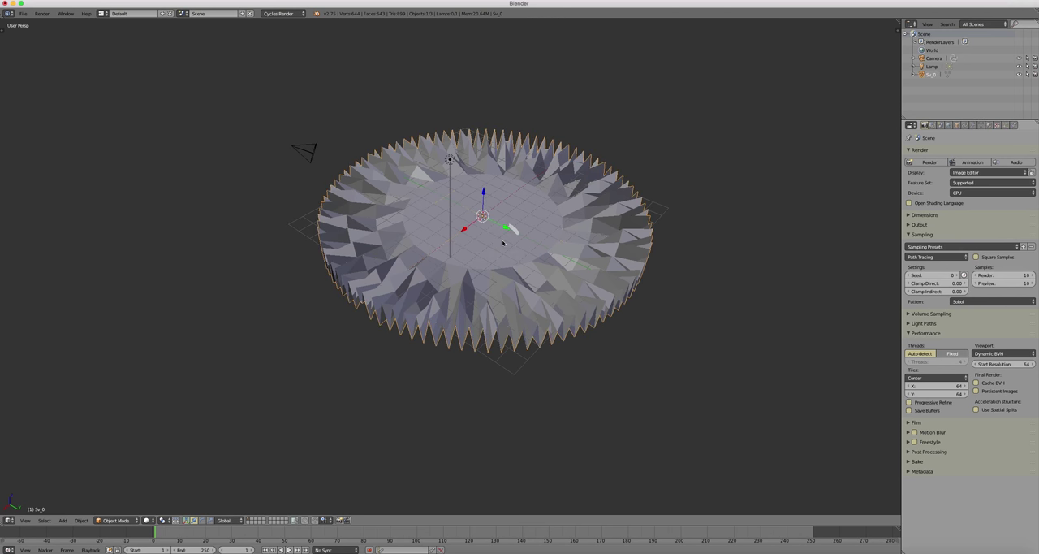
- In Edit Mode select the disc's centre vertices and assign them to a new vertex group
{"action": "key", "text": "Tab"}
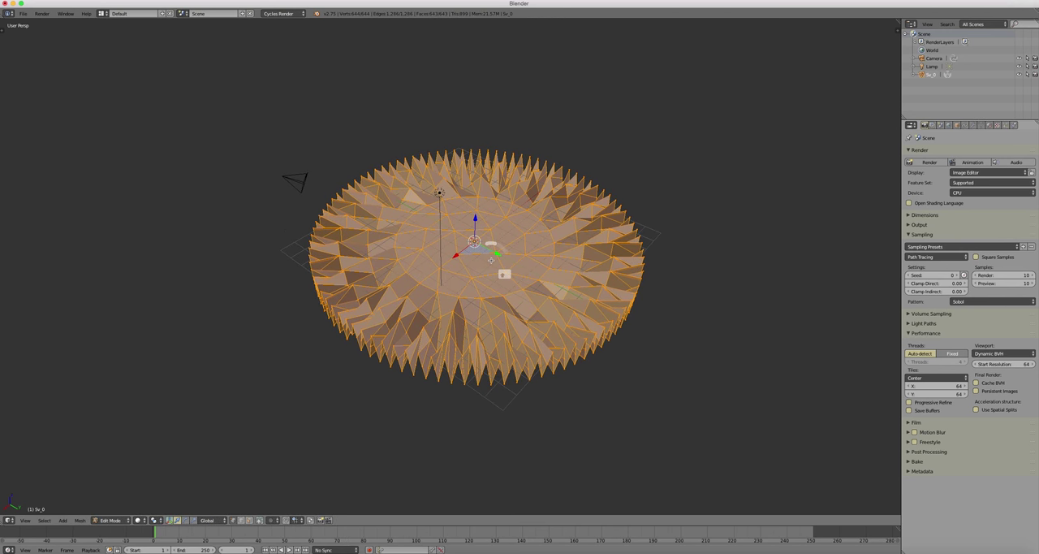
{"action": "key", "text": "A"}
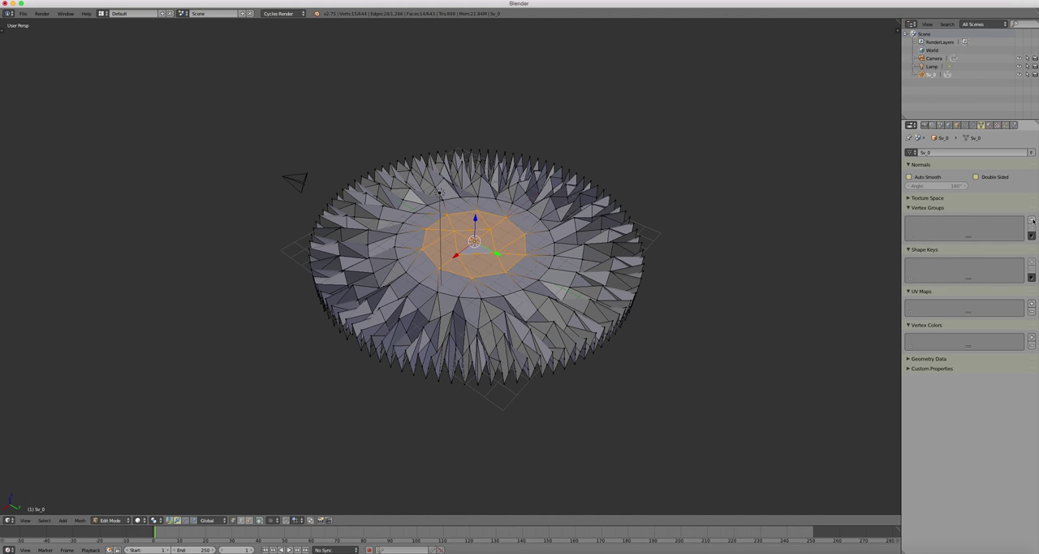
{"action": "left_click", "coordinate": [1033, 223]}
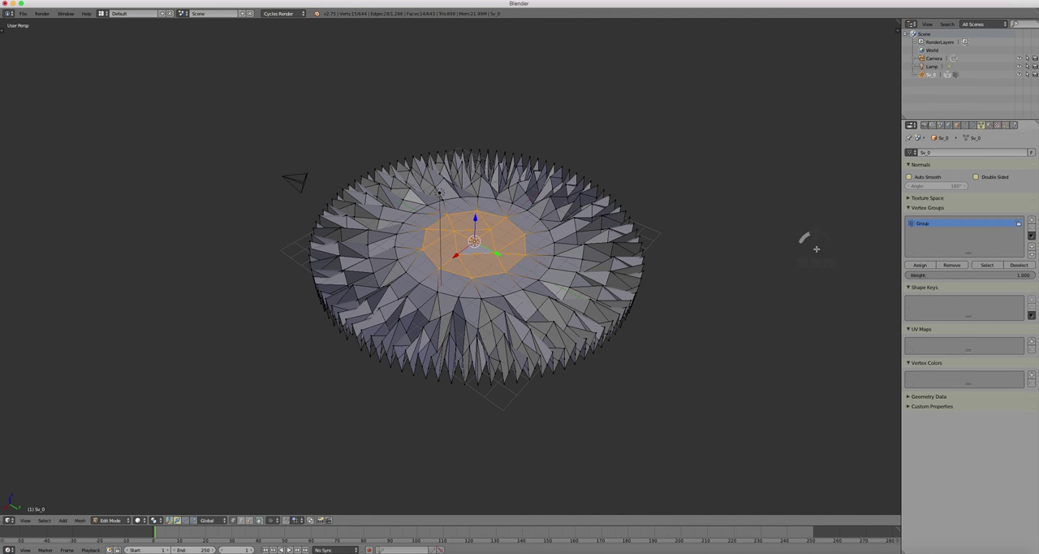
- Check the group in Weight Paint mode, then return to Object Mode
{"action": "left_click", "coordinate": [113, 520]}
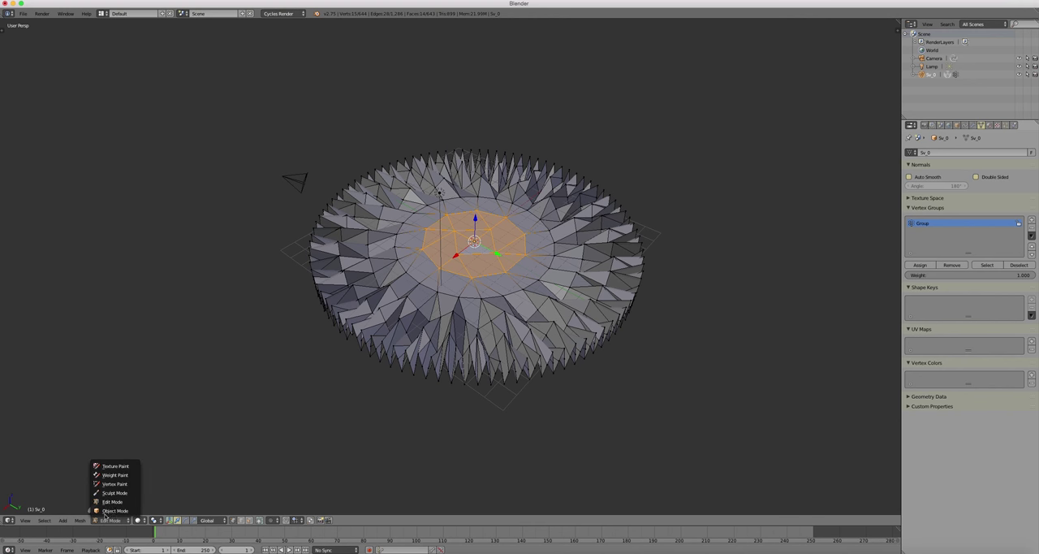
{"action": "left_click", "coordinate": [116, 474]}
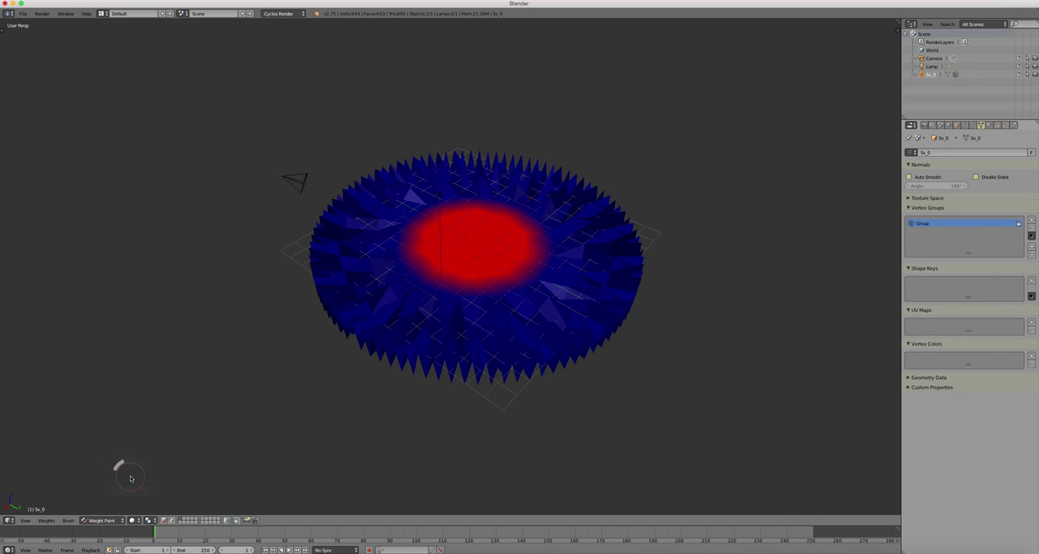
{"action": "left_click", "coordinate": [104, 519]}
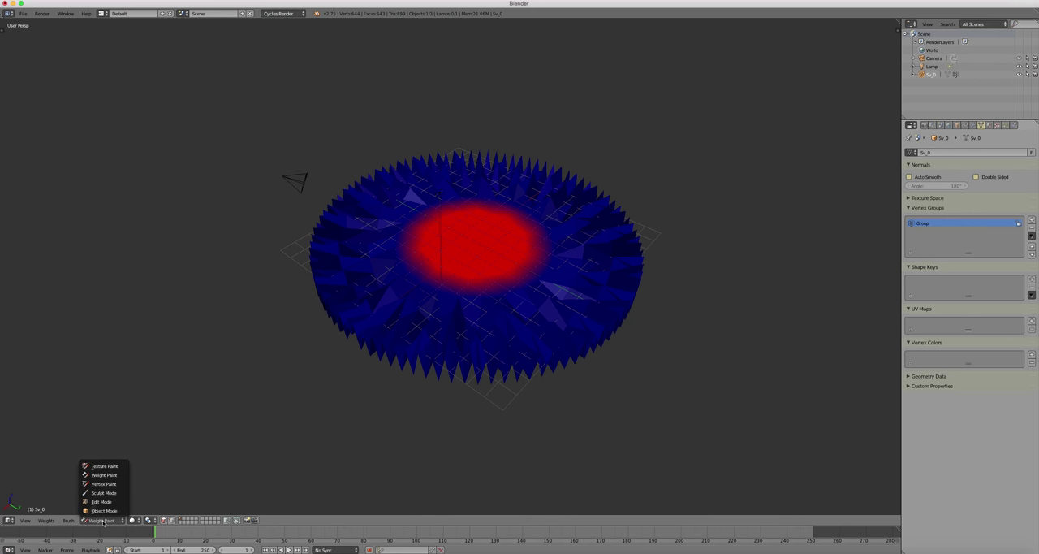
{"action": "mouse_move", "coordinate": [104, 510]}
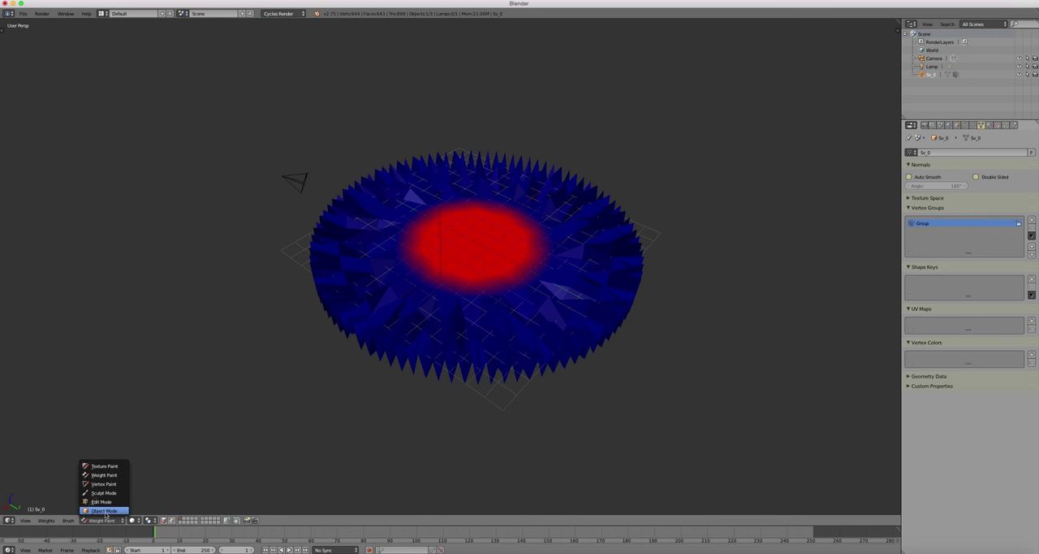
{"action": "left_click", "coordinate": [107, 510]}
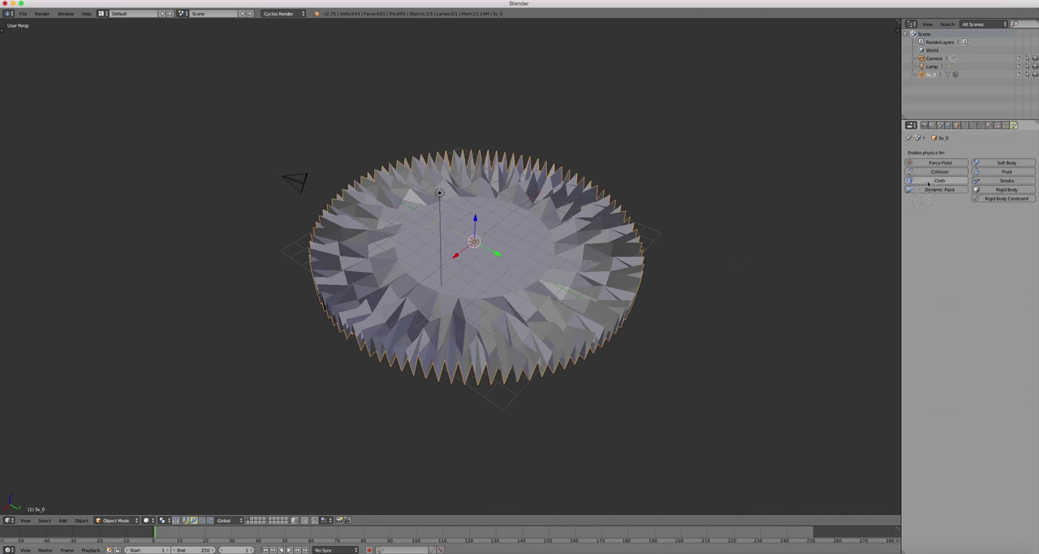
- Add Cloth physics with self collision to the disc and play the simulation to watch it drape
{"action": "left_click", "coordinate": [931, 181]}
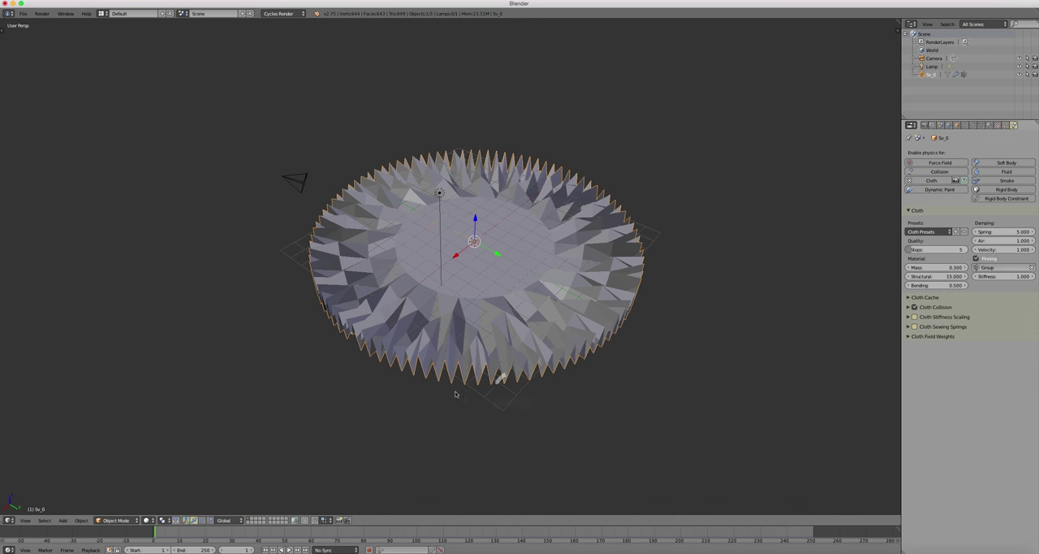
{"action": "left_click", "coordinate": [295, 552]}
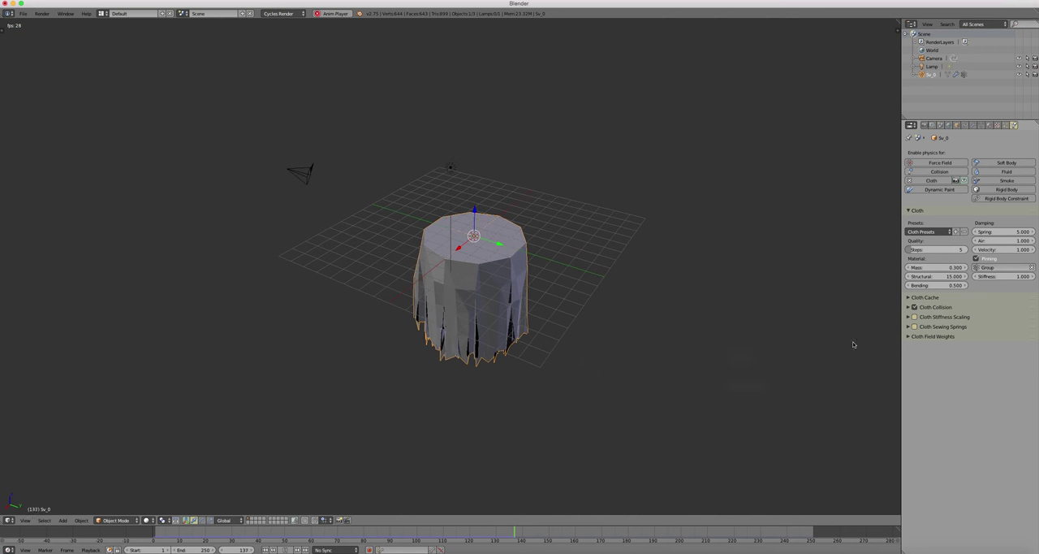
{"action": "left_click", "coordinate": [910, 307]}
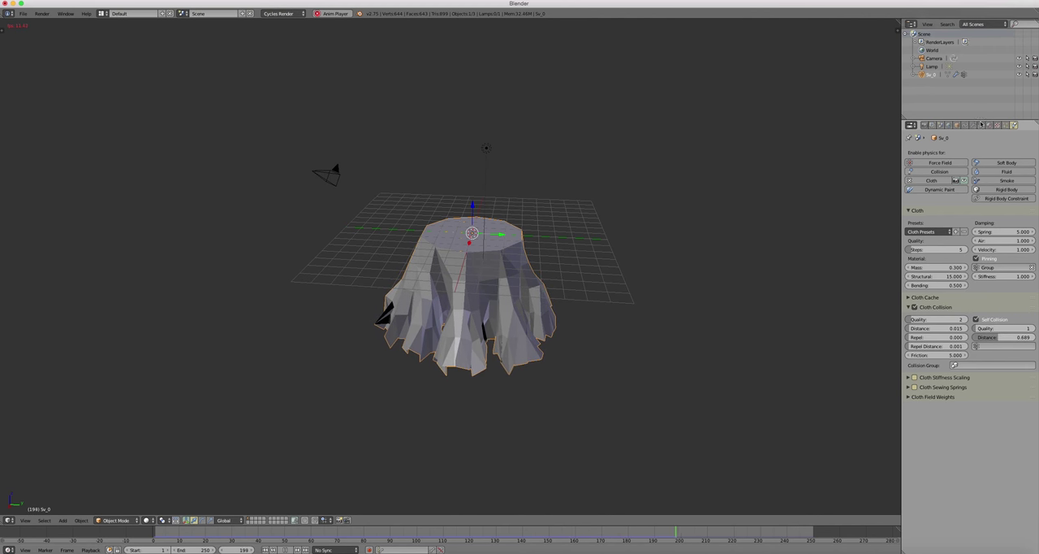
{"action": "left_click", "coordinate": [981, 127]}
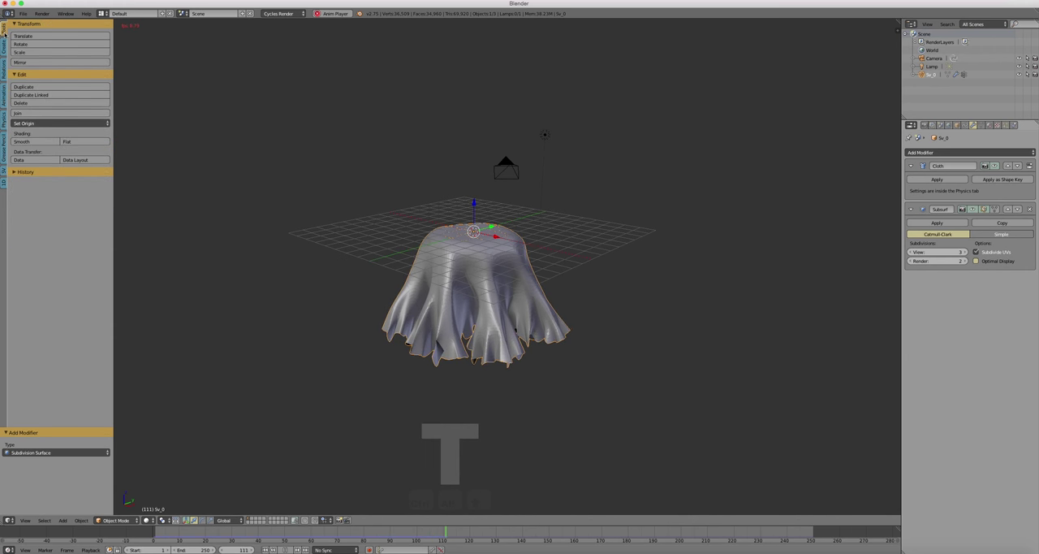
- Inspect the draped disc and add a Solidify modifier to give it thickness
{"action": "left_click", "coordinate": [32, 142]}
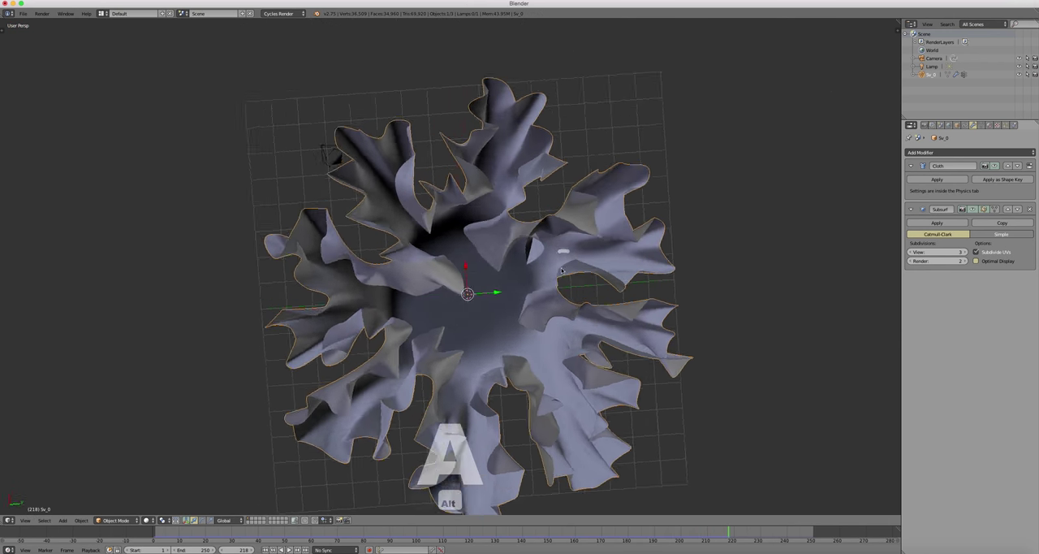
{"action": "left_click_drag", "start_coordinate": [560, 270], "coordinate": [713, 229]}
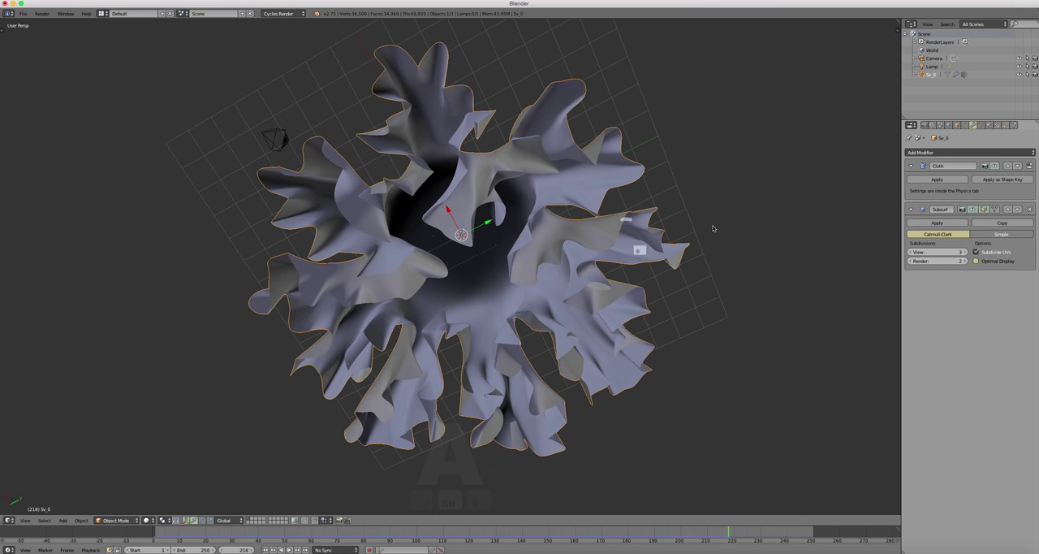
{"action": "left_click", "coordinate": [923, 151]}
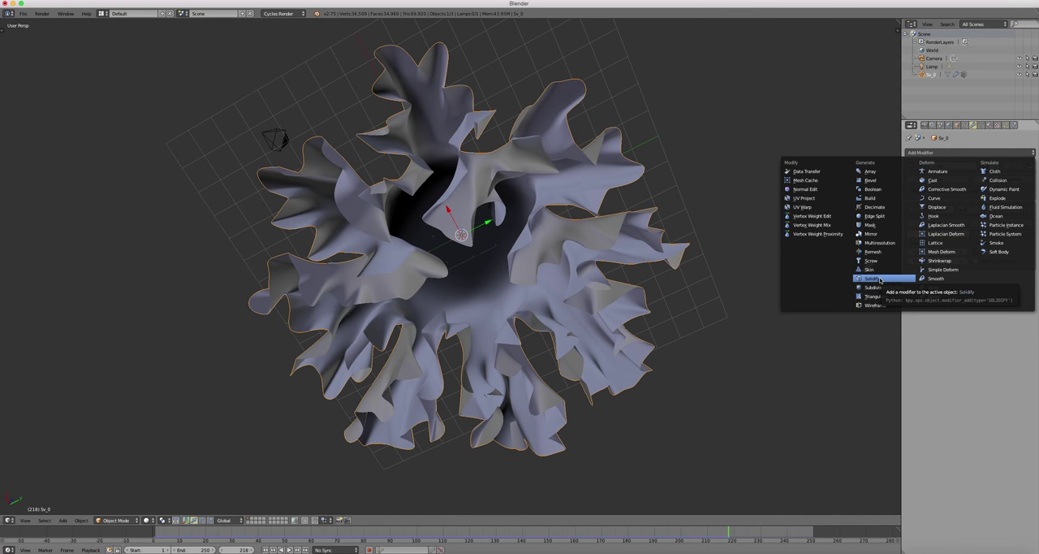
{"action": "left_click", "coordinate": [864, 279]}
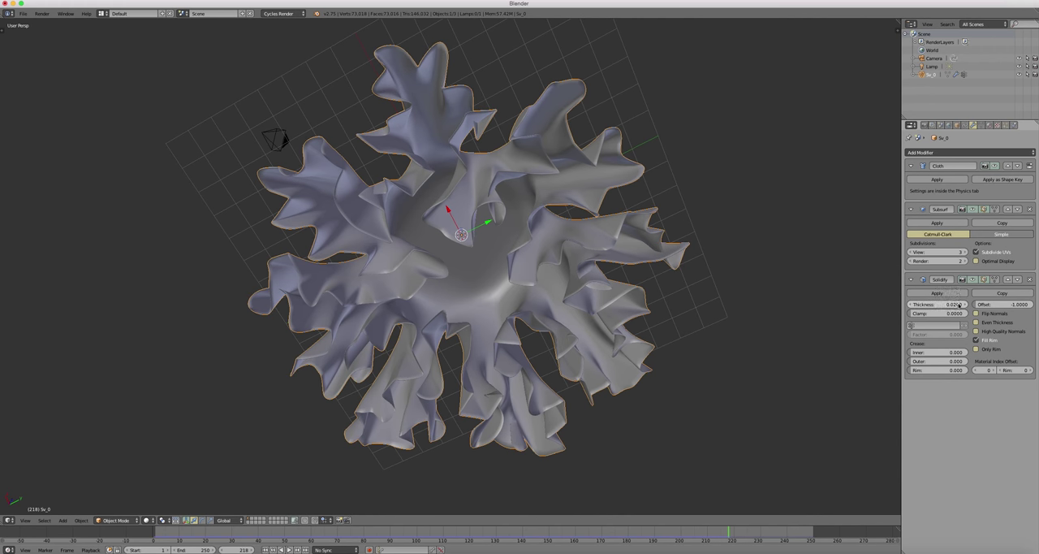
- Show the mesh's Object Data vertex group panel and orbit around the draped skirt
{"action": "left_click", "coordinate": [935, 304]}
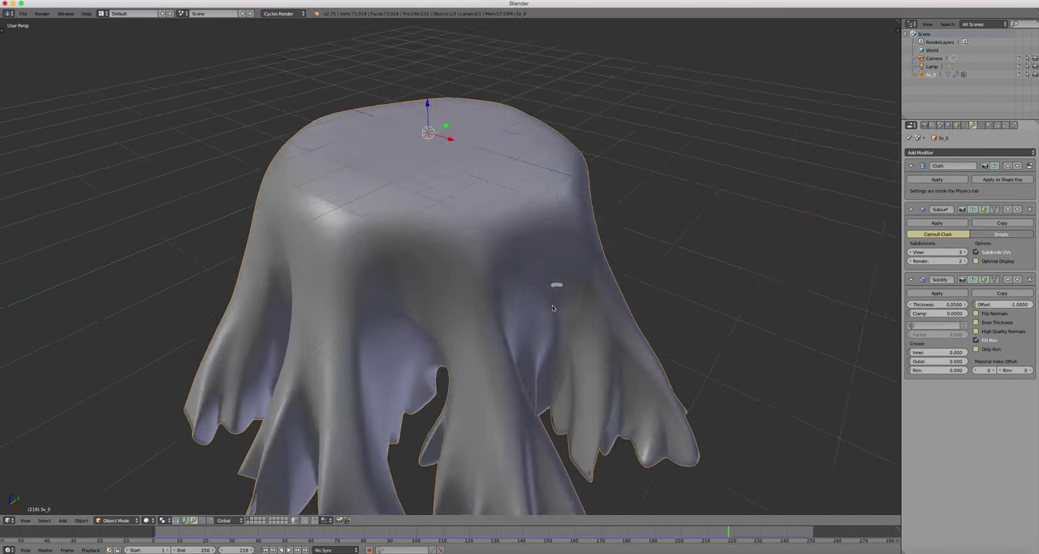
{"action": "left_click_drag", "start_coordinate": [552, 307], "coordinate": [377, 259]}
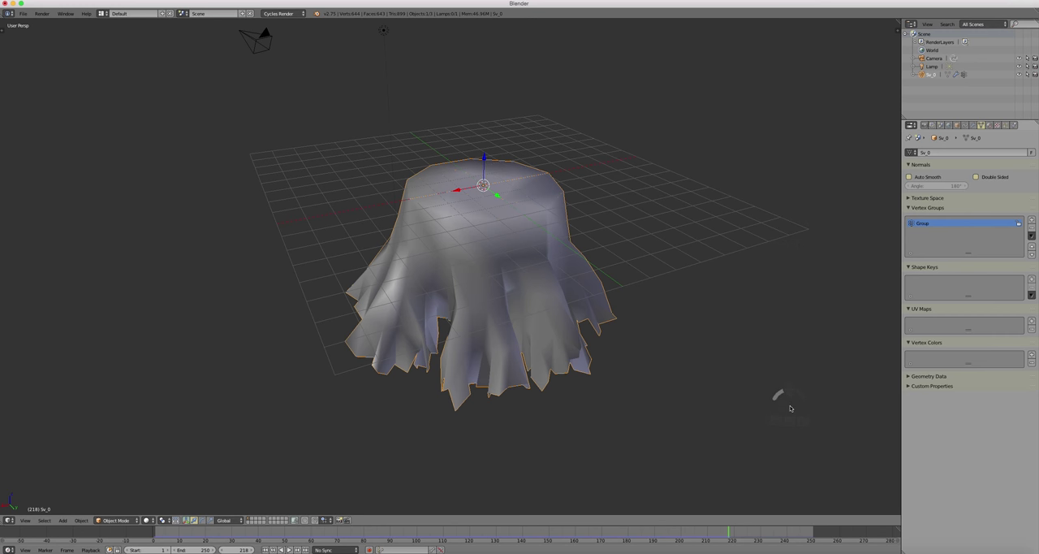
- Enter Edit Mode, glance at the vertex weights in Weight Paint and return to editing
{"action": "key", "text": "Tab"}
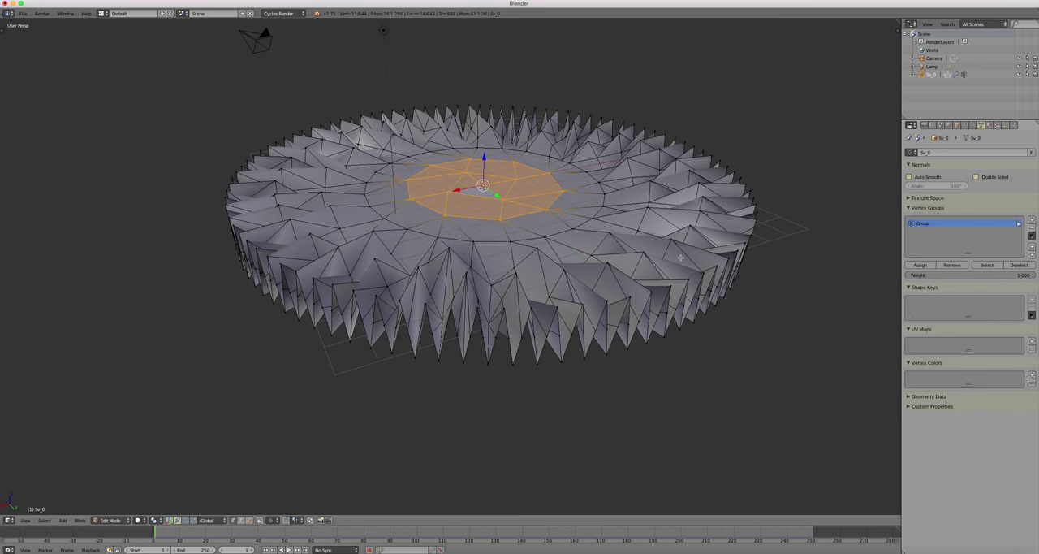
{"action": "left_click_drag", "start_coordinate": [487, 244], "coordinate": [488, 203]}
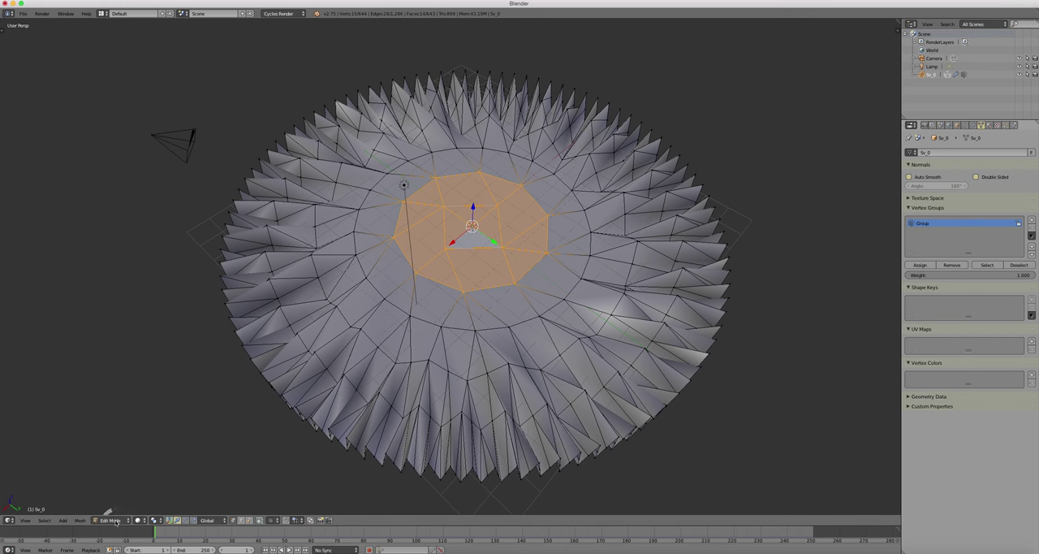
{"action": "left_click", "coordinate": [111, 521]}
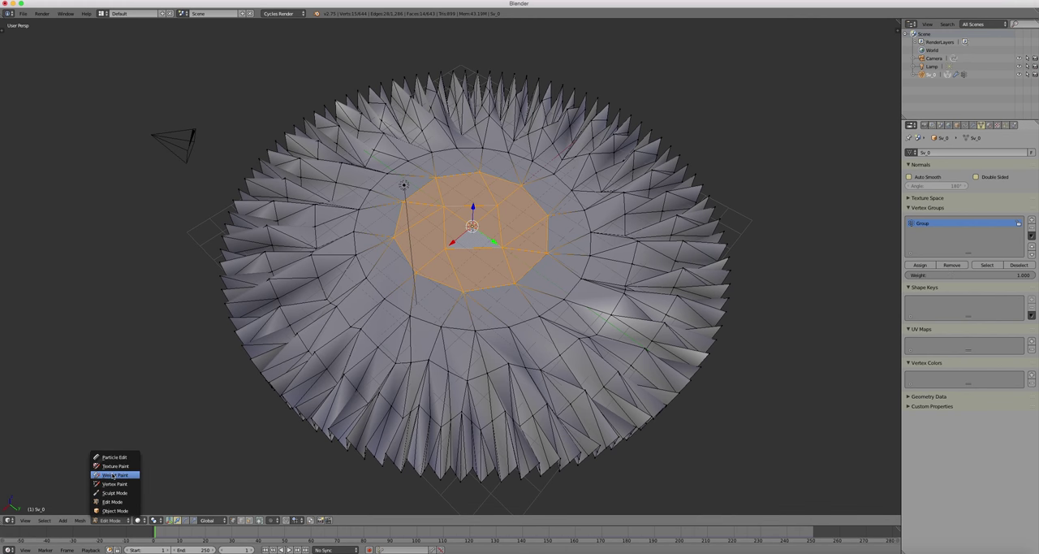
{"action": "left_click", "coordinate": [114, 474]}
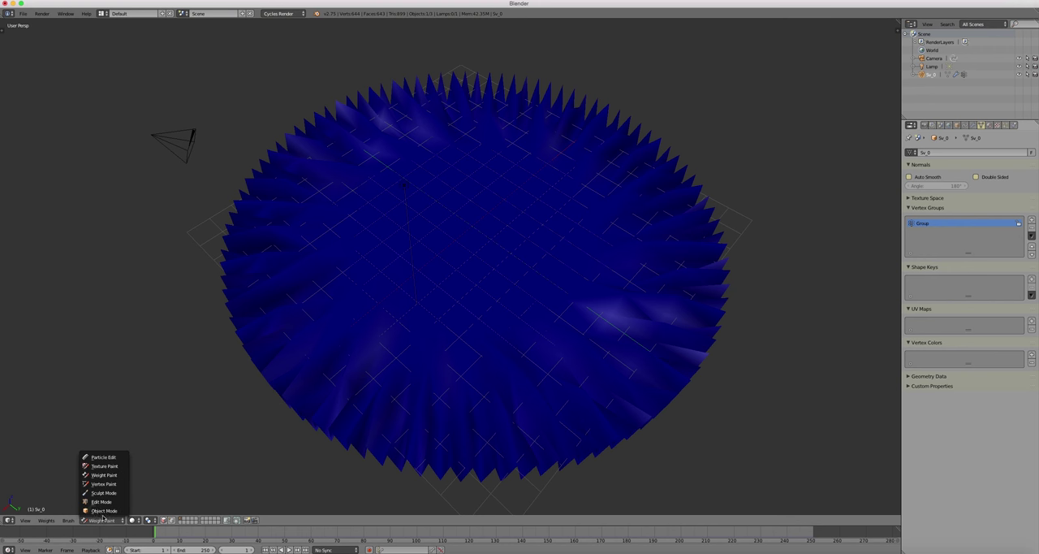
{"action": "left_click", "coordinate": [100, 503]}
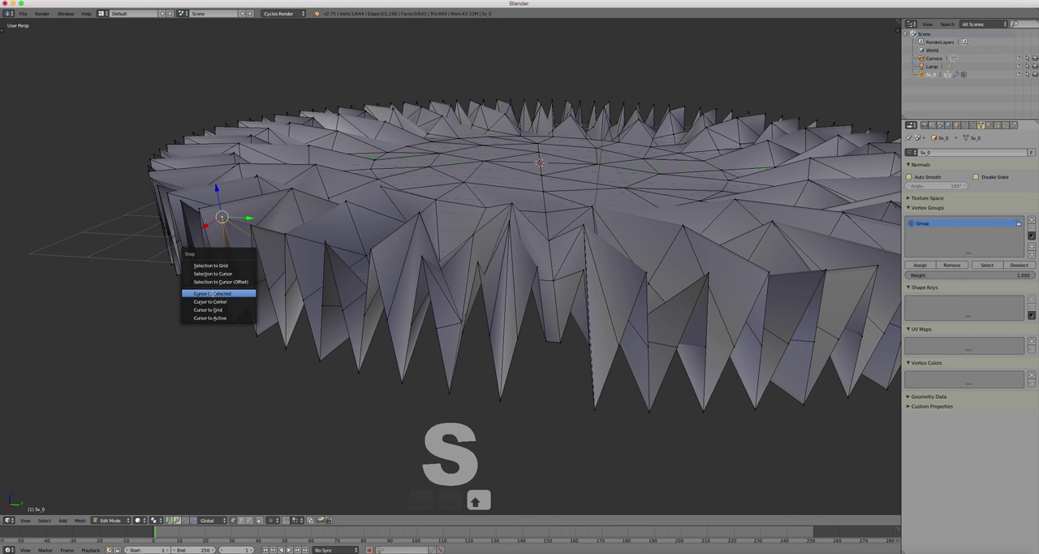
- Snap the 3D cursor to a selected vertex on the disc's rim
{"action": "left_click", "coordinate": [213, 292]}
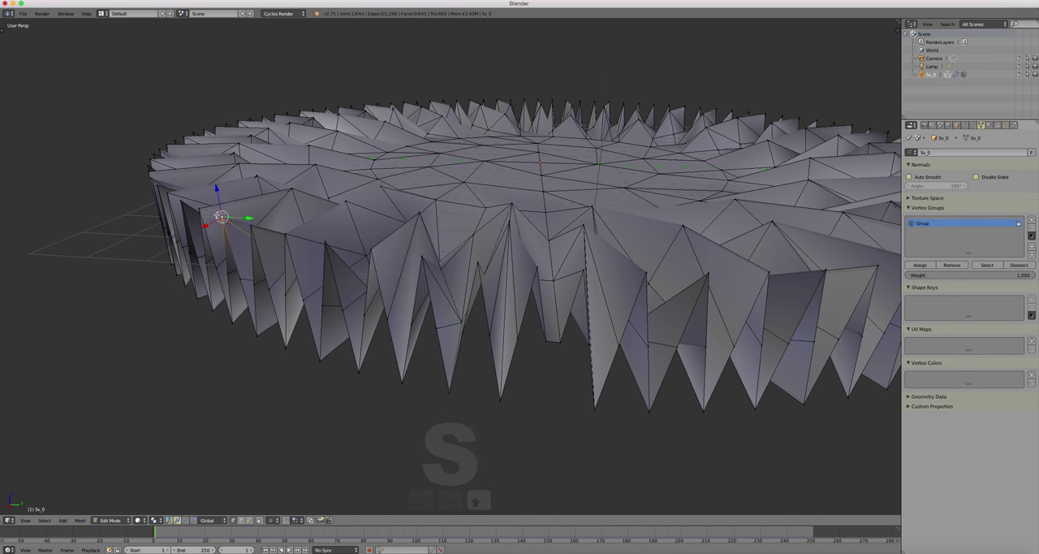
- Add a Plain Axes empty at the 3D cursor on the disc's rim via the 'empty' search
{"action": "key", "text": "Tab"}
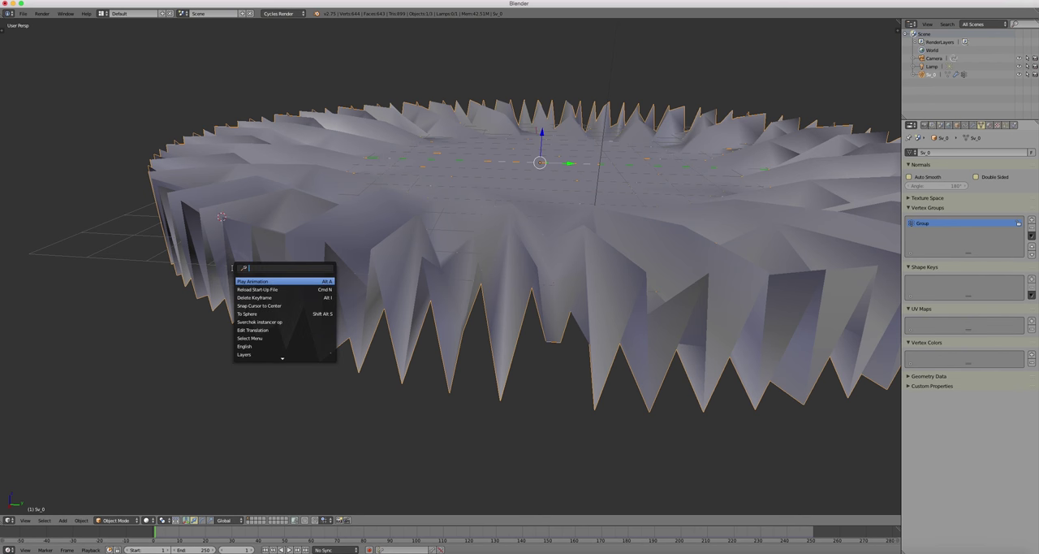
{"action": "type", "text": "empty"}
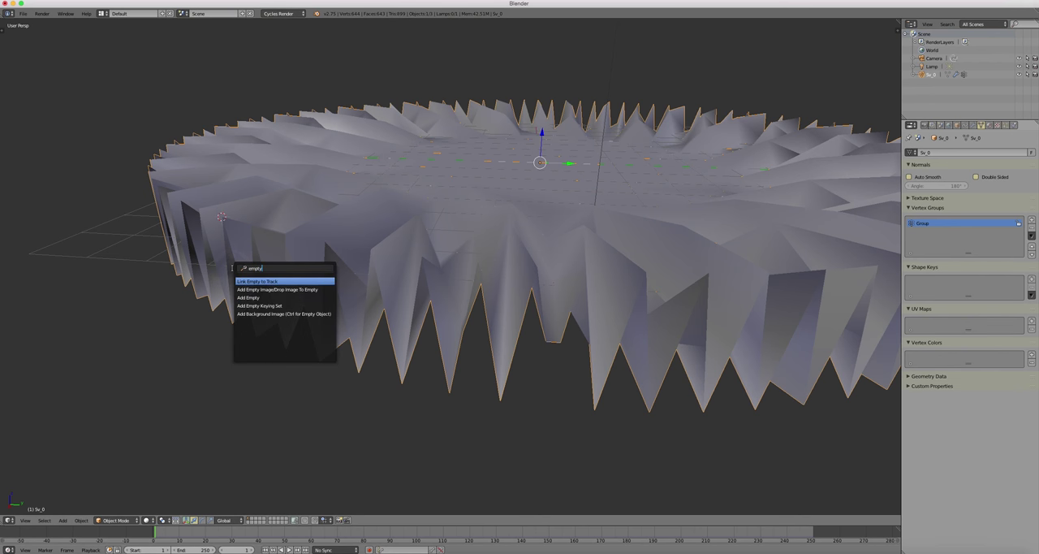
{"action": "left_click", "coordinate": [247, 299]}
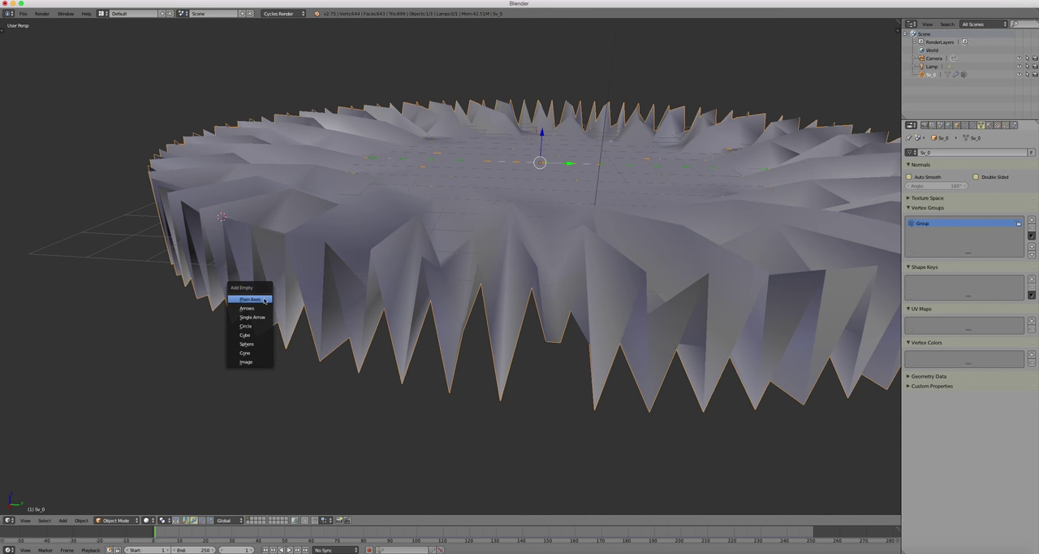
{"action": "left_click", "coordinate": [254, 299]}
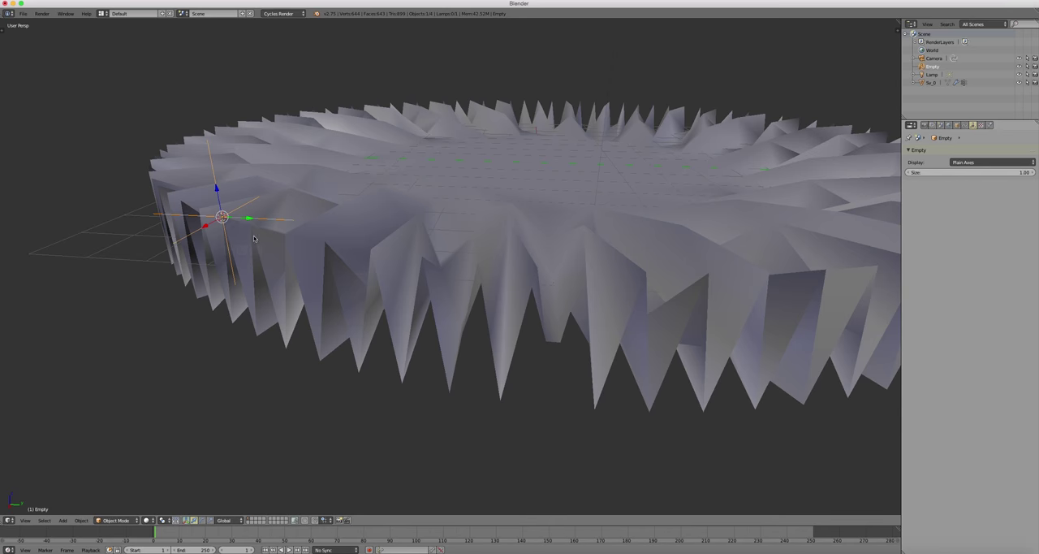
{"action": "key", "text": "a"}
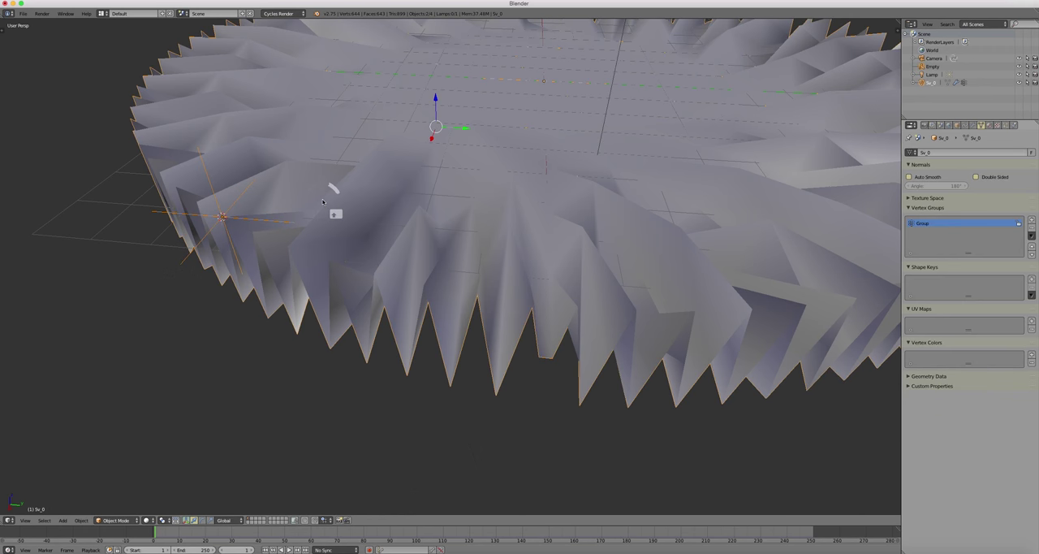
- Hook the selected rim vertex to the new empty with Hook to Selected Object
{"action": "key", "text": "Tab"}
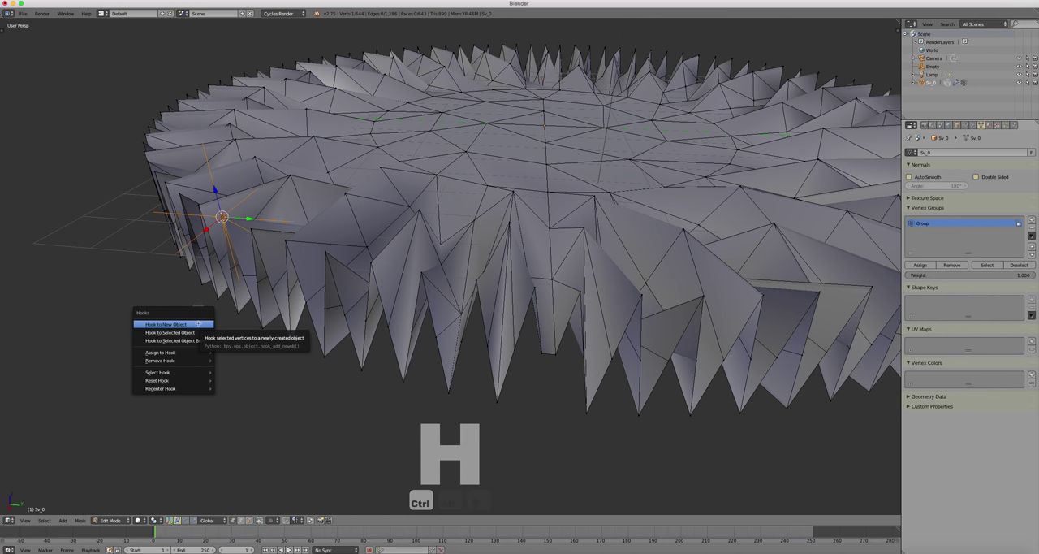
{"action": "mouse_move", "coordinate": [170, 331]}
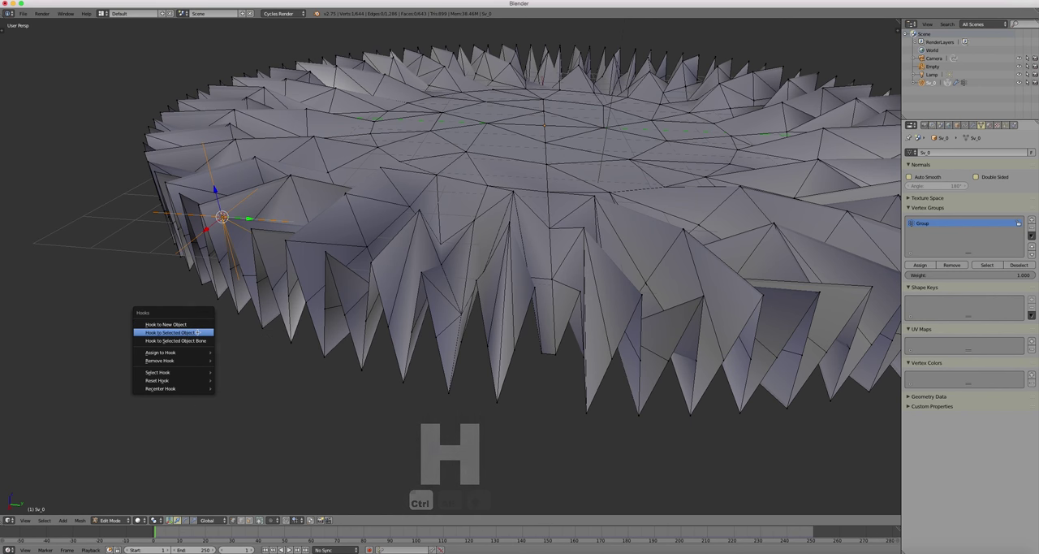
{"action": "mouse_move", "coordinate": [172, 332]}
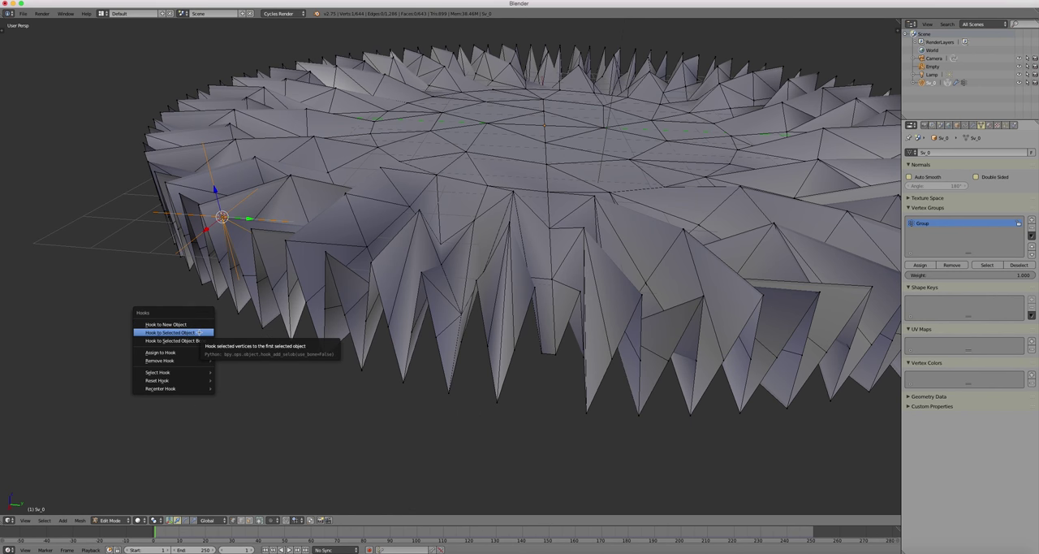
{"action": "left_click", "coordinate": [170, 331]}
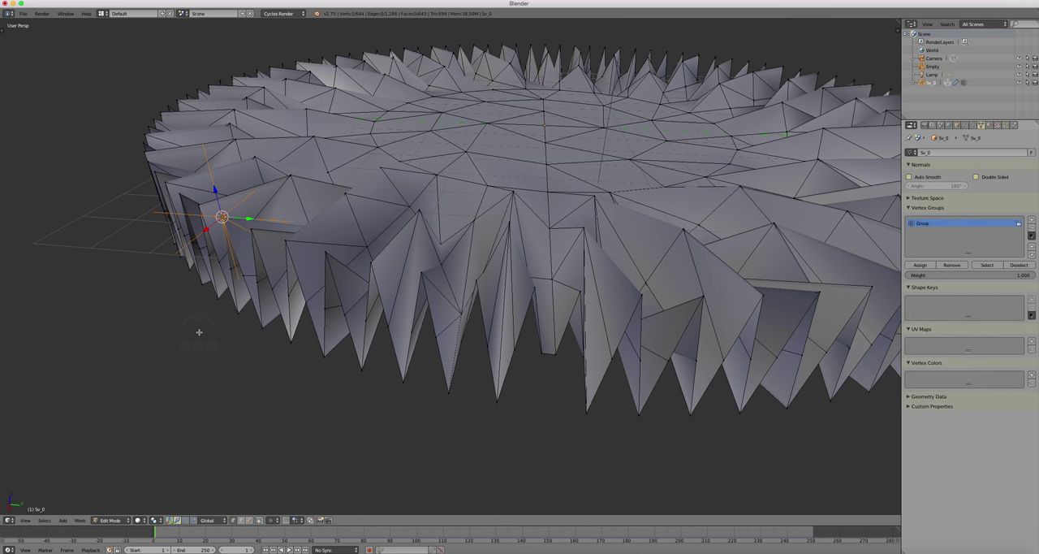
{"action": "key", "text": "Tab"}
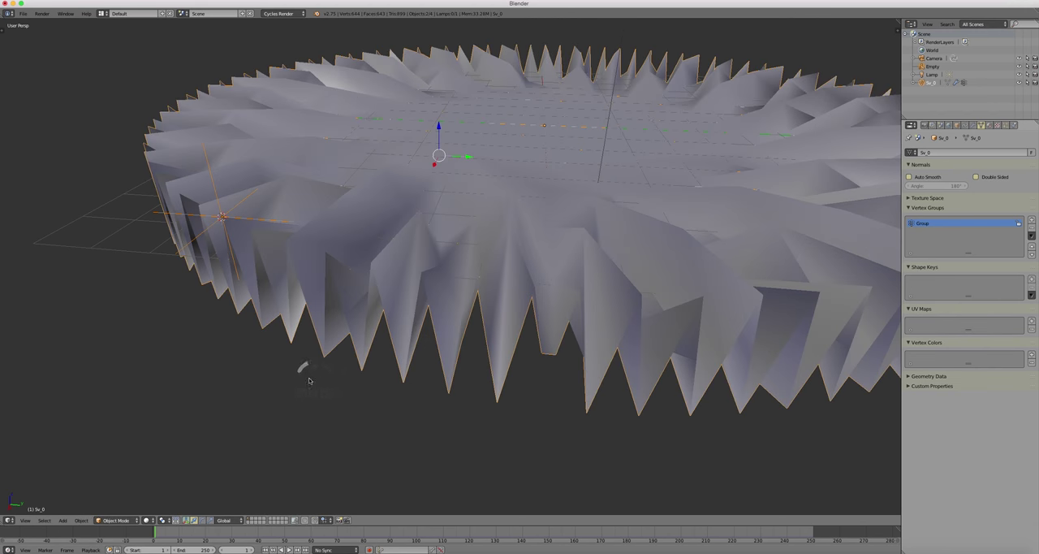
{"action": "mouse_move", "coordinate": [90, 469]}
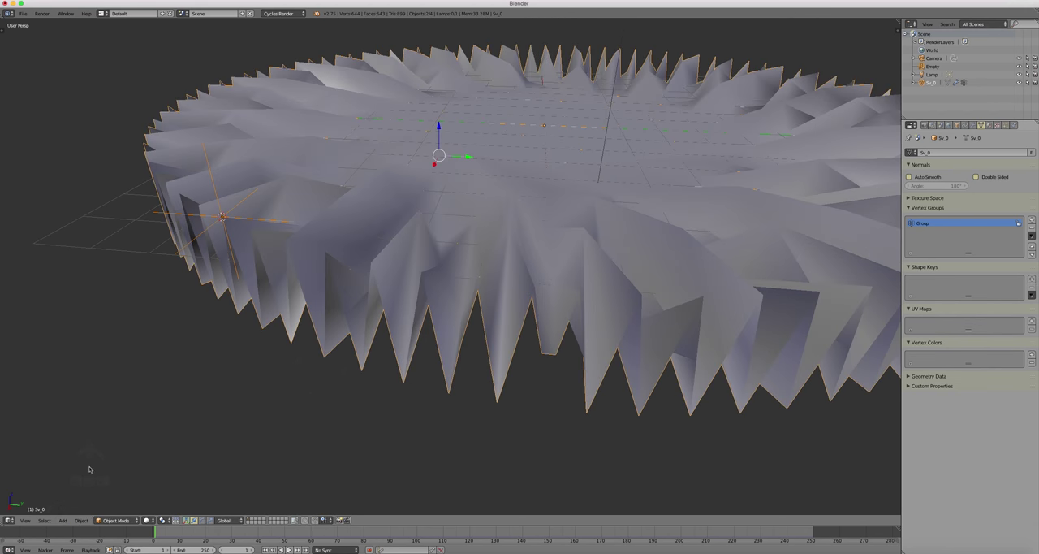
- Check in Weight Paint that the hooked rim vertex carries the group weight, then return to Object Mode
{"action": "key", "text": "a"}
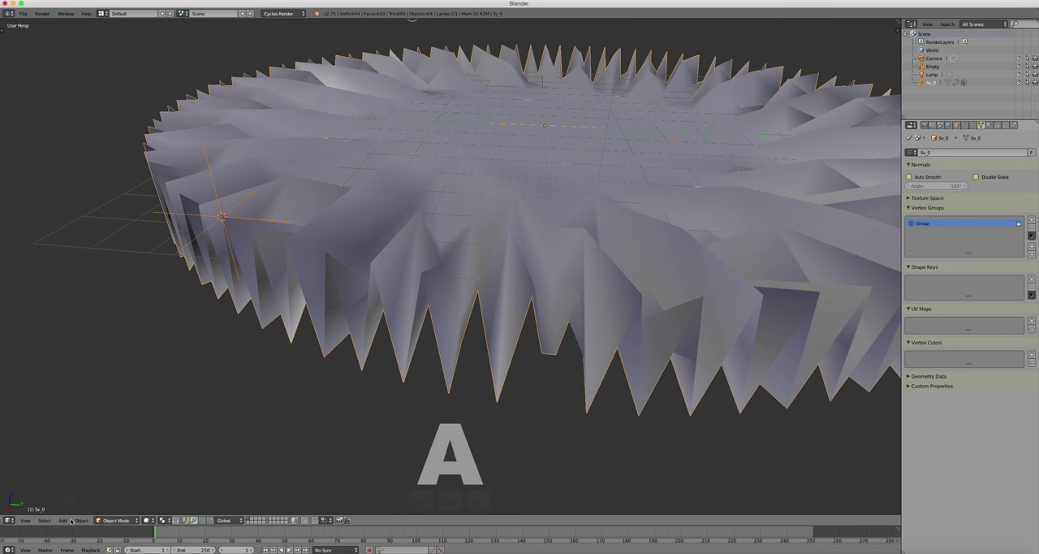
{"action": "left_click", "coordinate": [62, 522]}
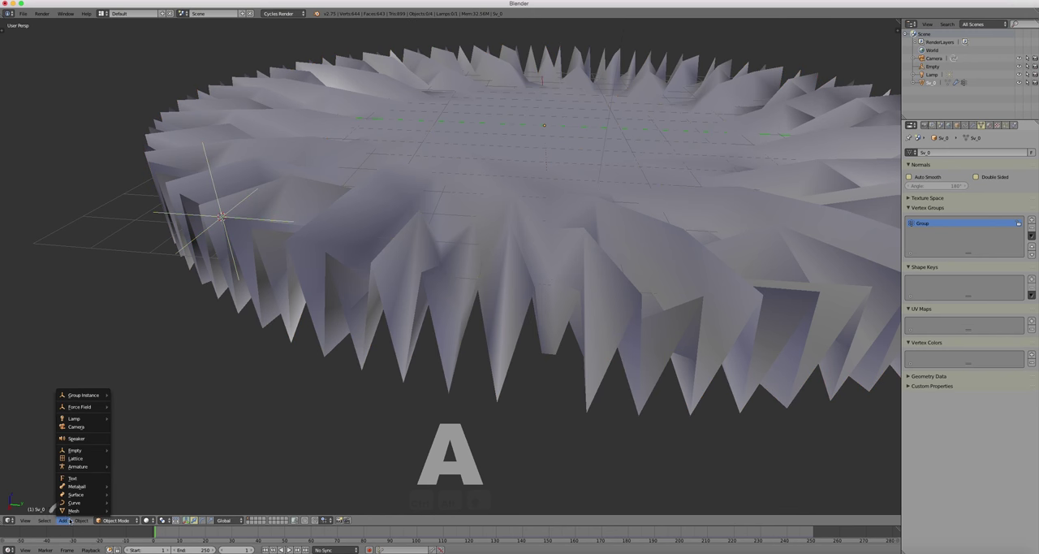
{"action": "left_click", "coordinate": [113, 521]}
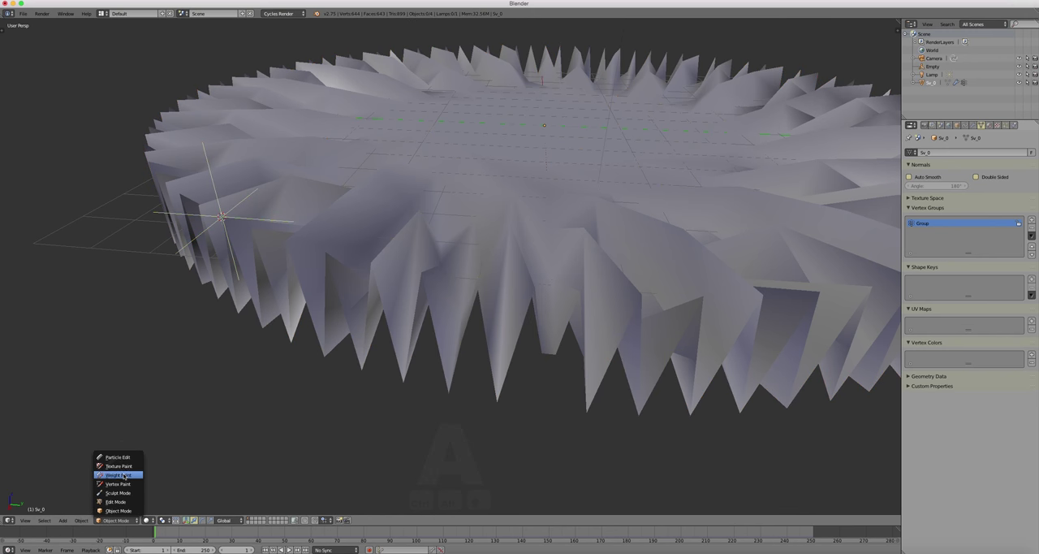
{"action": "left_click", "coordinate": [114, 475]}
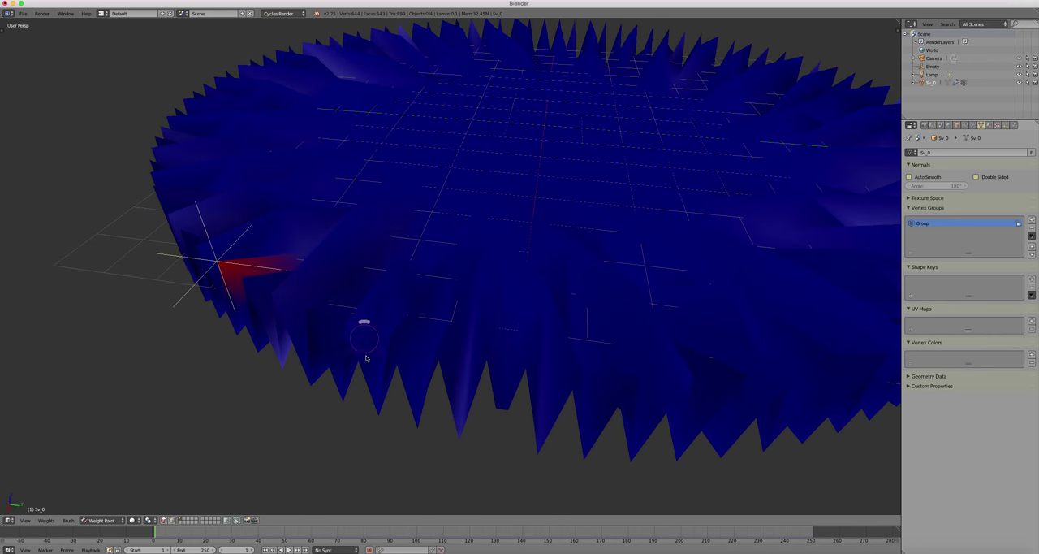
{"action": "key", "text": "Tab"}
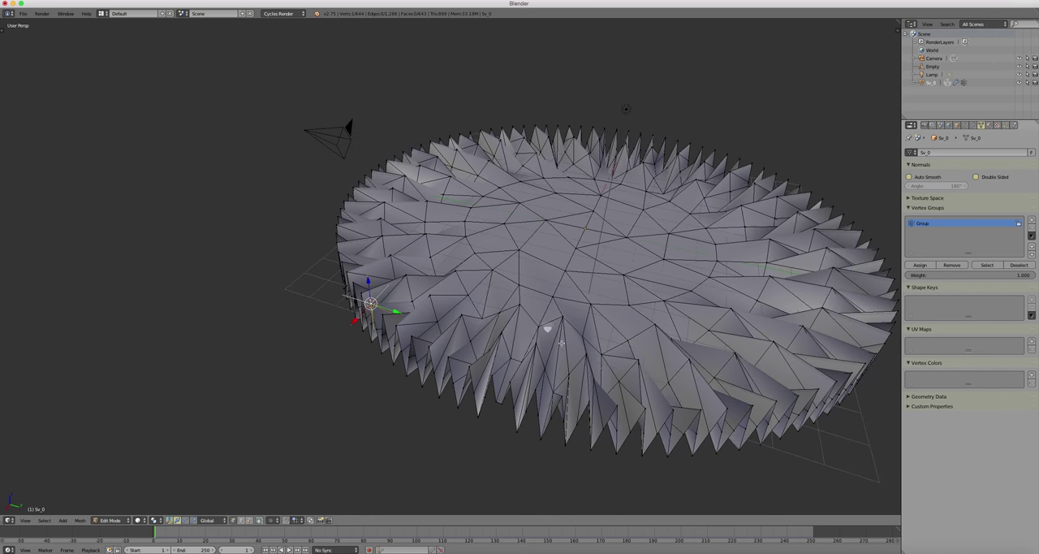
{"action": "left_click", "coordinate": [113, 520]}
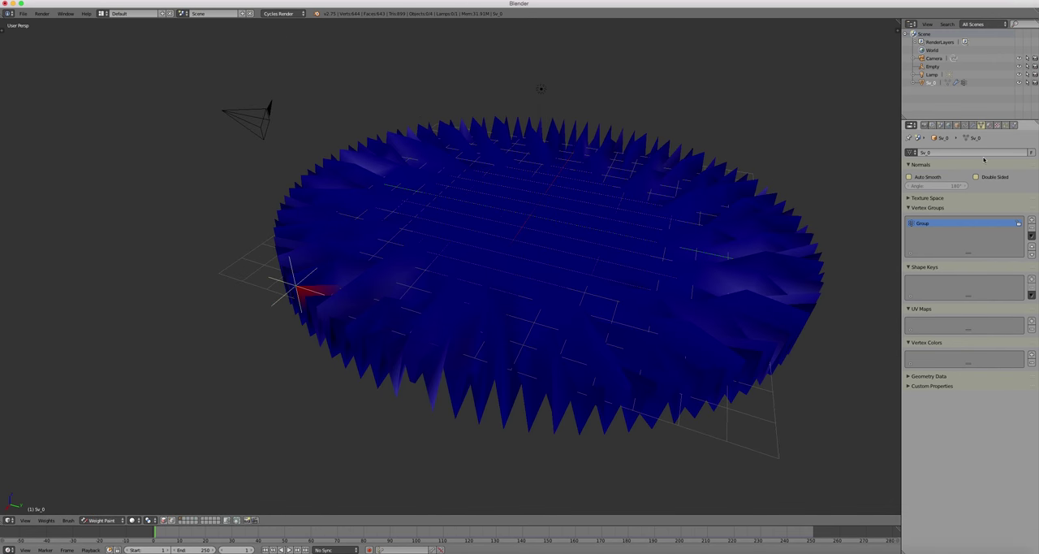
{"action": "left_click", "coordinate": [101, 519]}
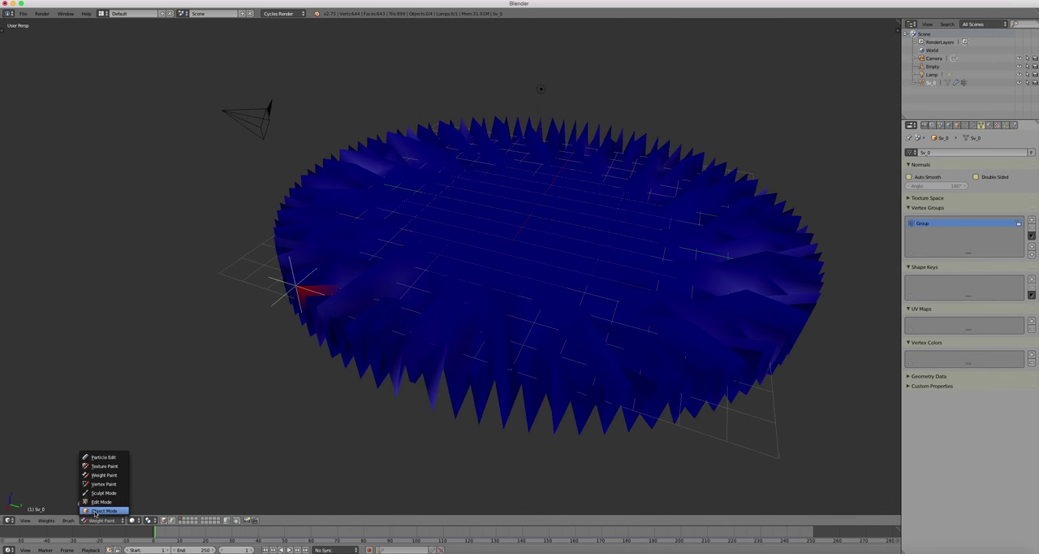
{"action": "left_click", "coordinate": [104, 510]}
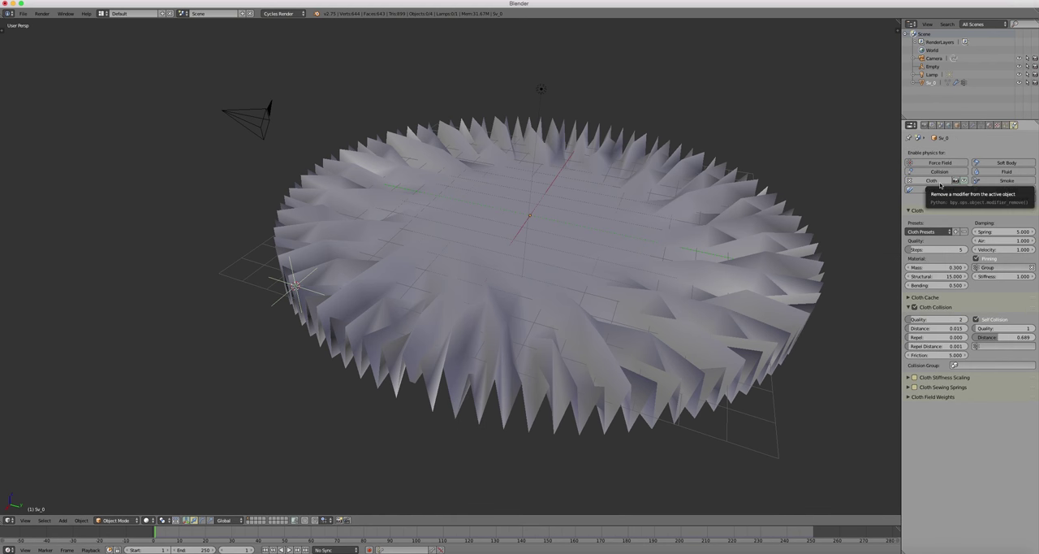
{"action": "mouse_move", "coordinate": [731, 304]}
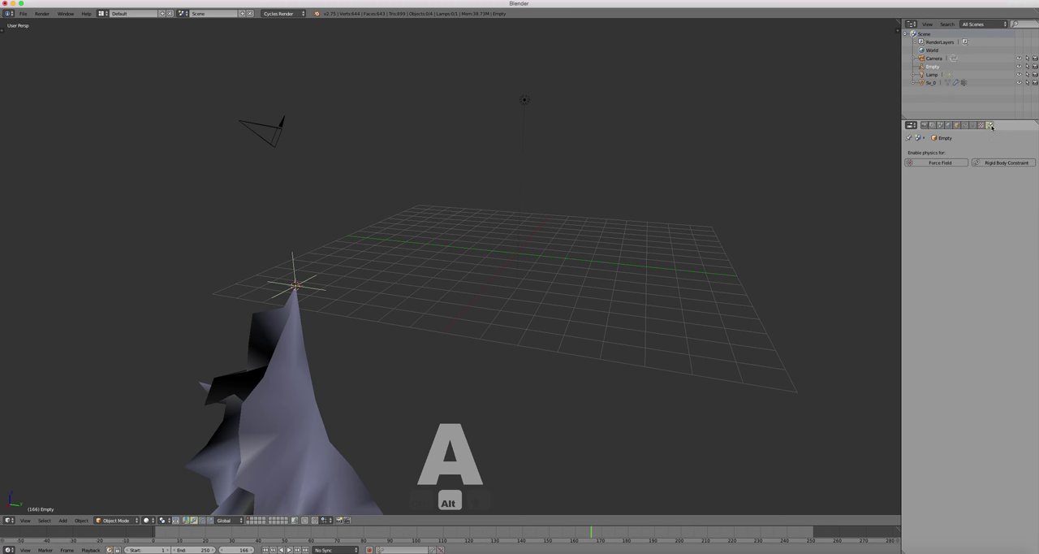
{"action": "mouse_move", "coordinate": [988, 123]}
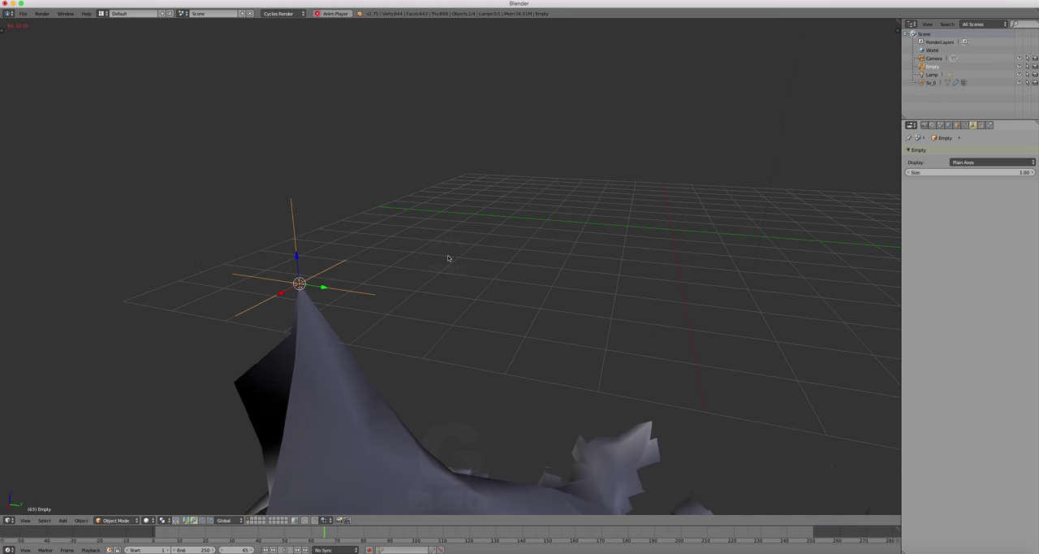
- Select the disc, rewind to the first frame and play the cloth simulation
{"action": "left_click", "coordinate": [991, 127]}
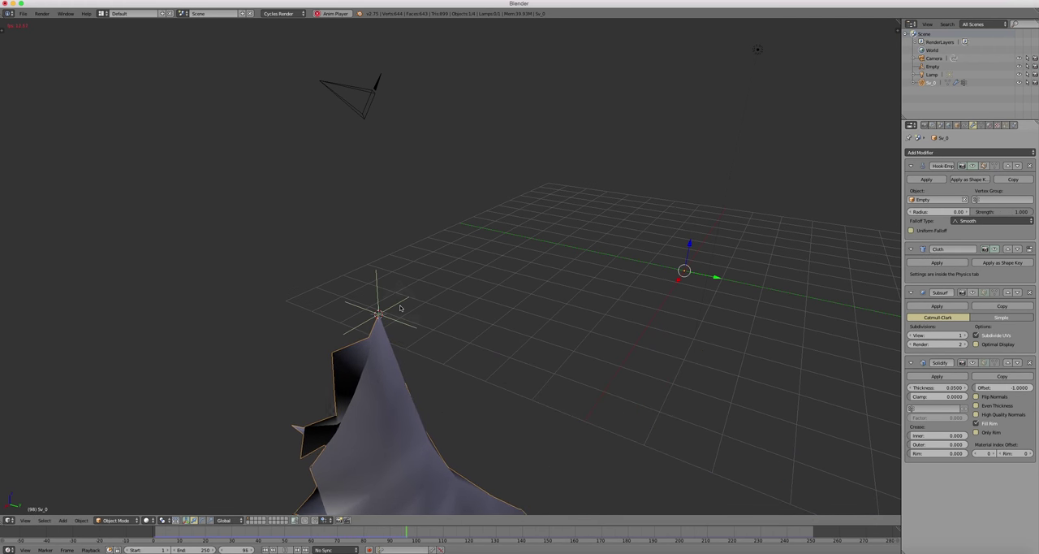
{"action": "key", "text": "g"}
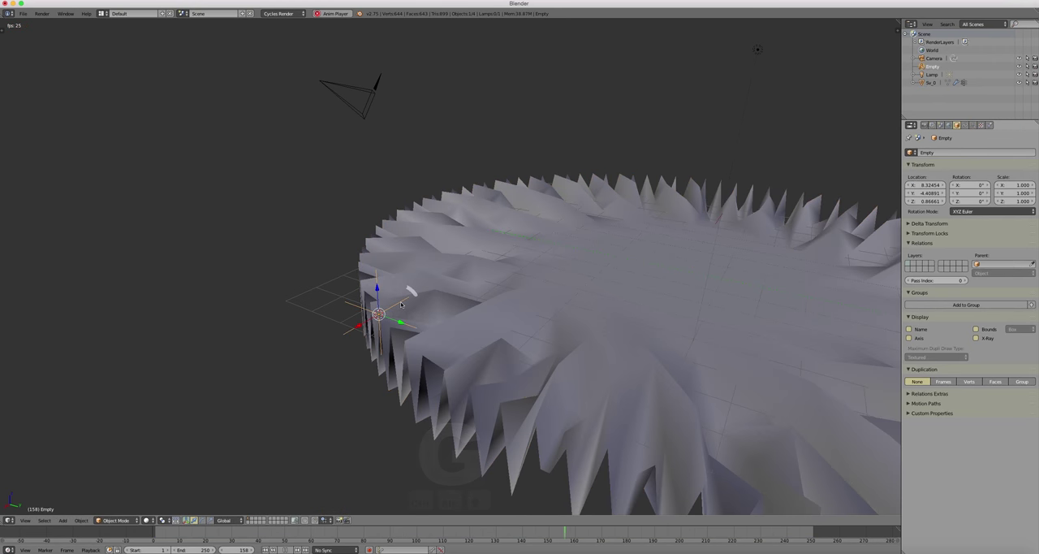
{"action": "key", "text": "g"}
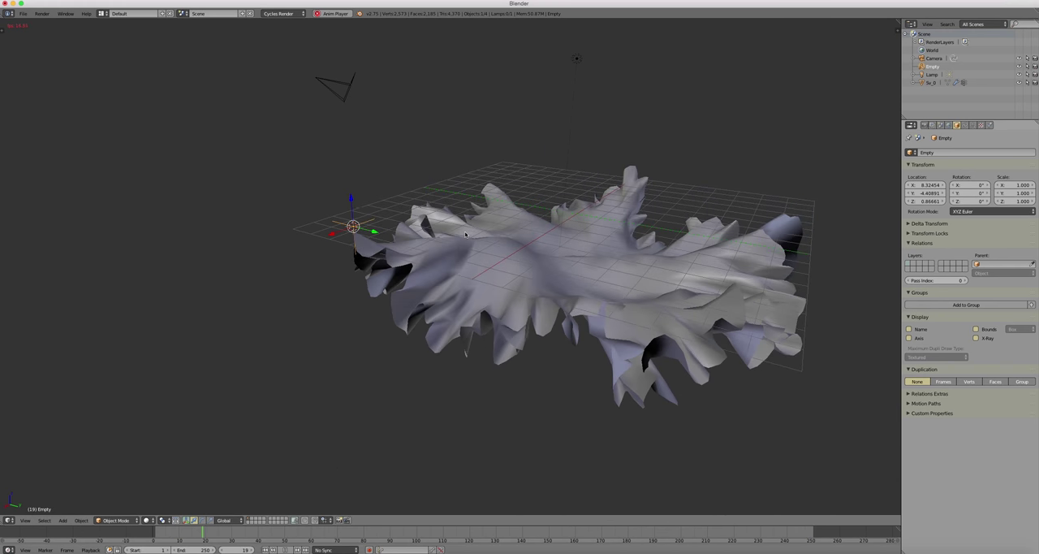
- Add a second Plain Axes empty at the front rim and hook the nearby rim vertices to it
{"action": "key", "text": "a"}
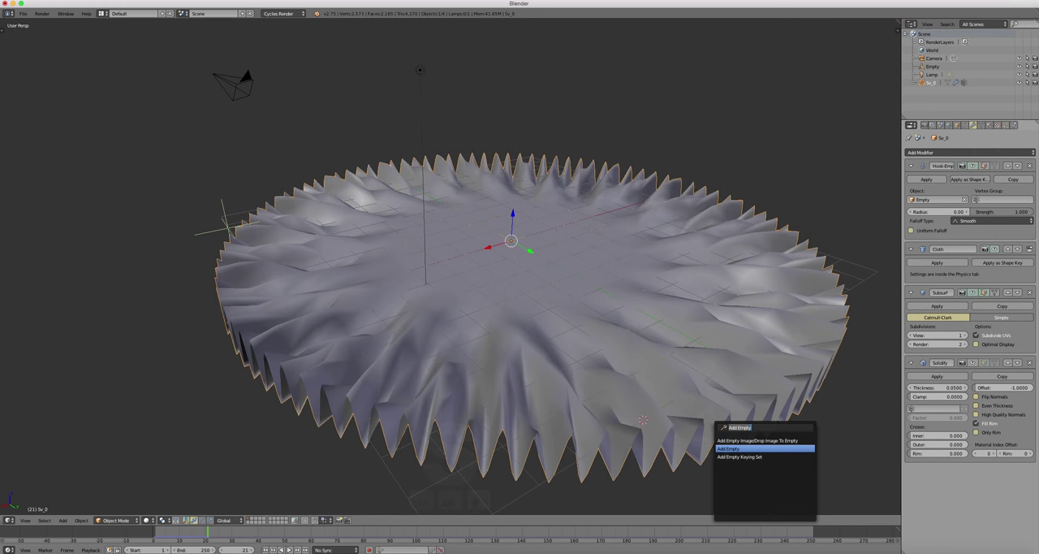
{"action": "left_click", "coordinate": [760, 447]}
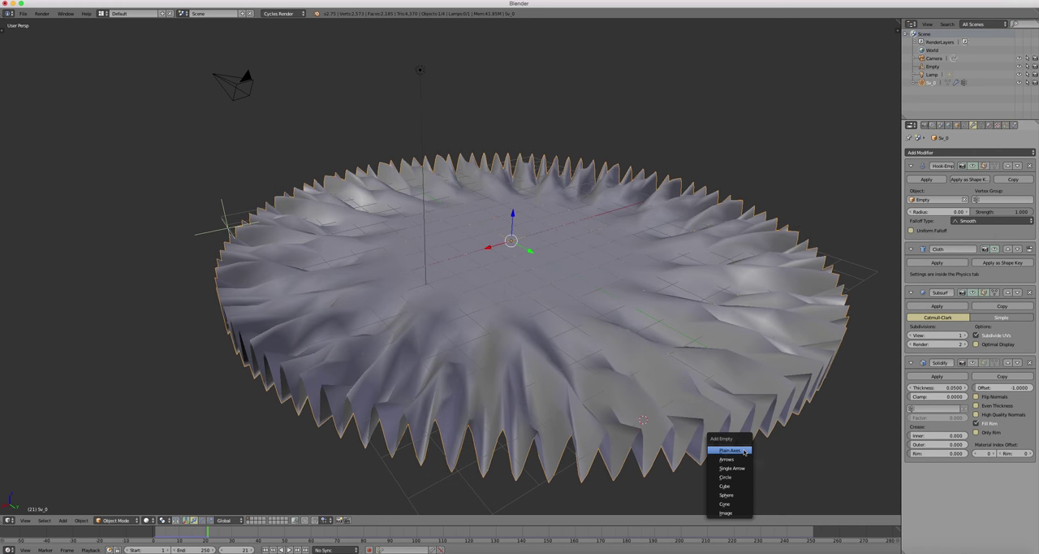
{"action": "left_click", "coordinate": [729, 445]}
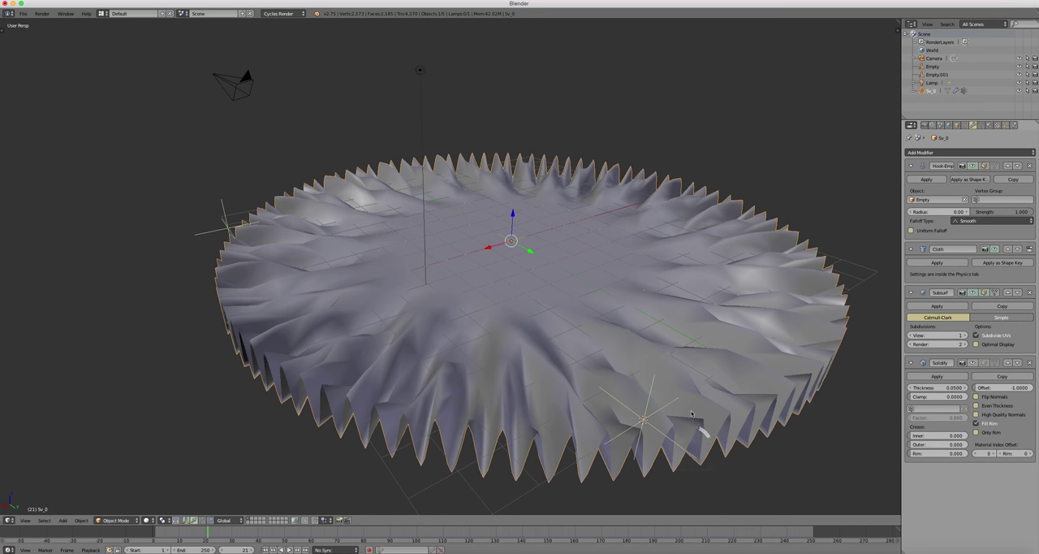
{"action": "left_click", "coordinate": [643, 416]}
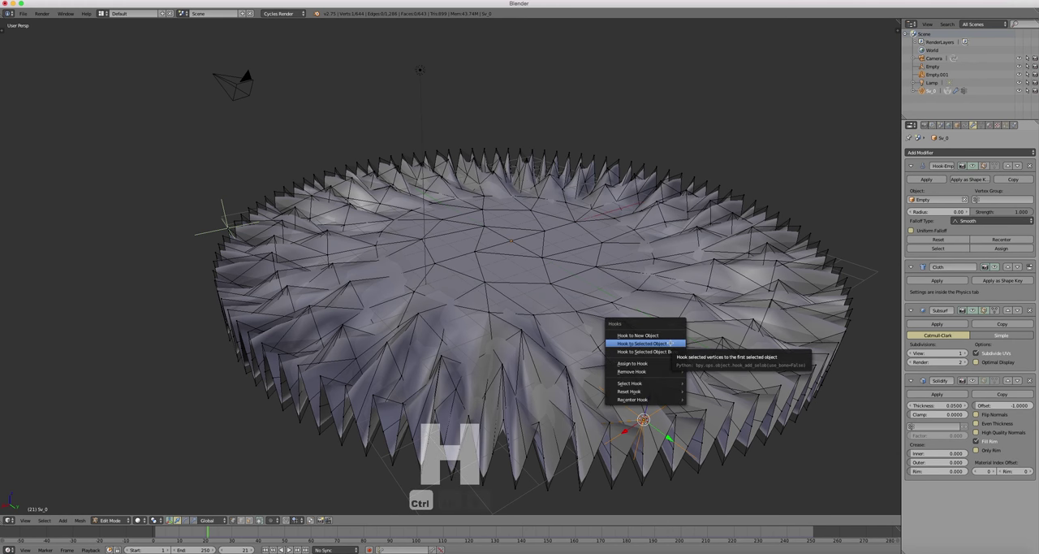
{"action": "left_click", "coordinate": [643, 341]}
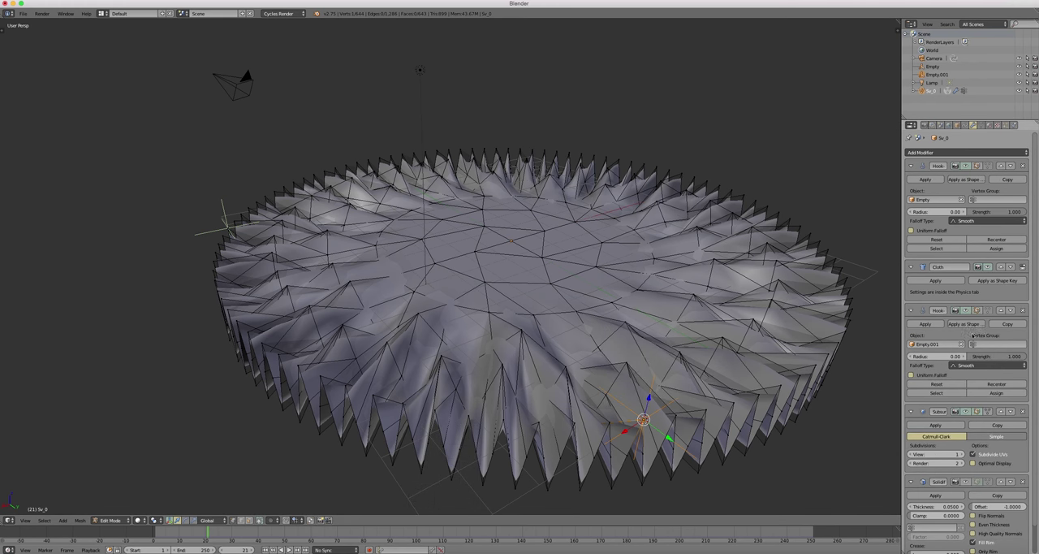
{"action": "mouse_move", "coordinate": [1010, 327]}
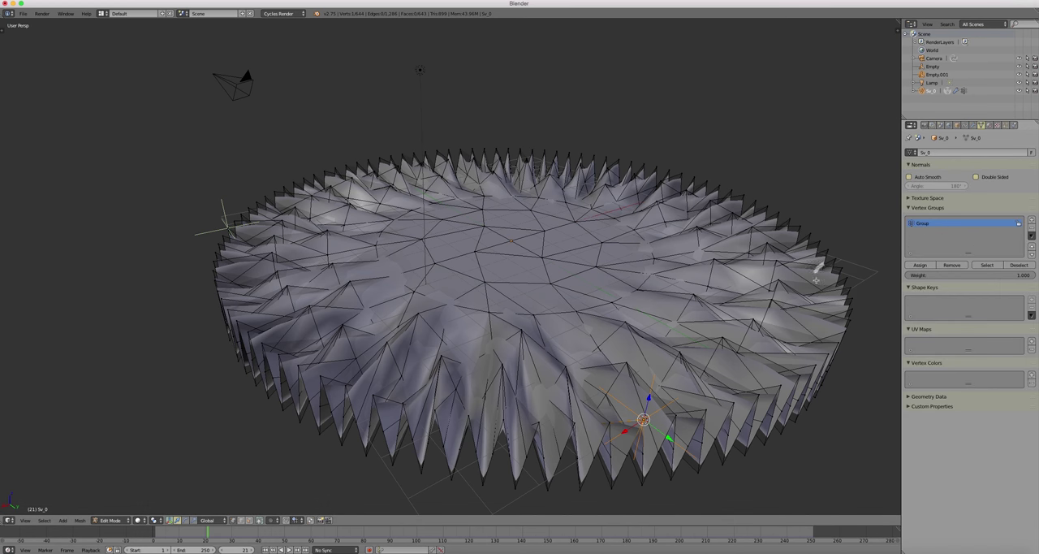
{"action": "mouse_move", "coordinate": [716, 185]}
{"action": "type", "text": "Add Empty"}
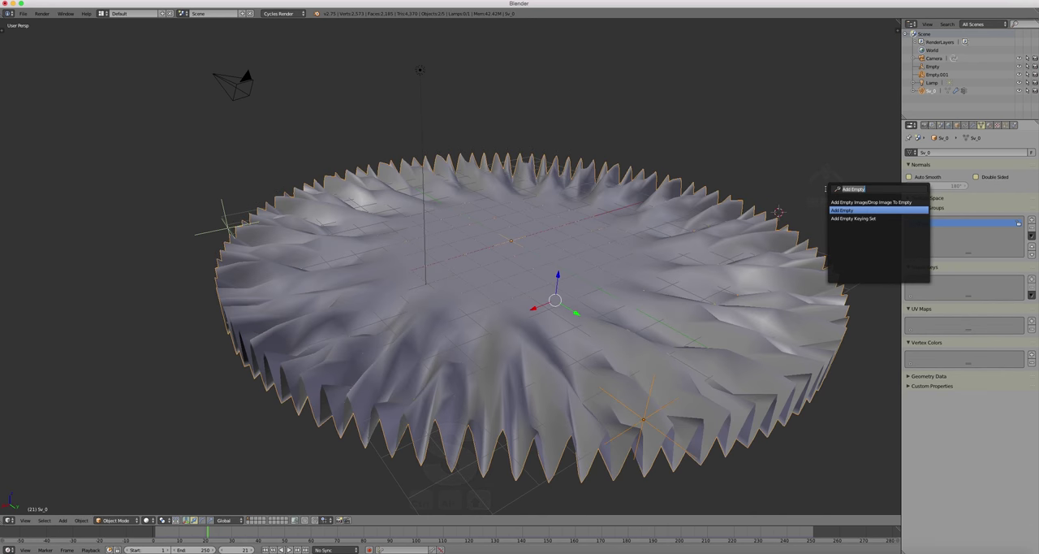
- Add a third Plain Axes empty at the right rim and hook the right-rim vertices to it
{"action": "left_click", "coordinate": [841, 211]}
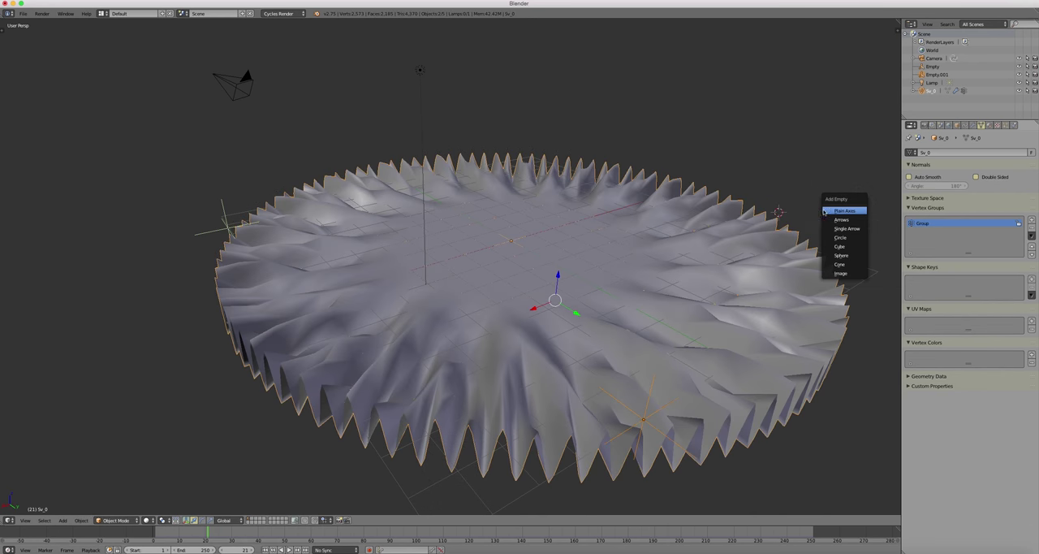
{"action": "left_click", "coordinate": [838, 211]}
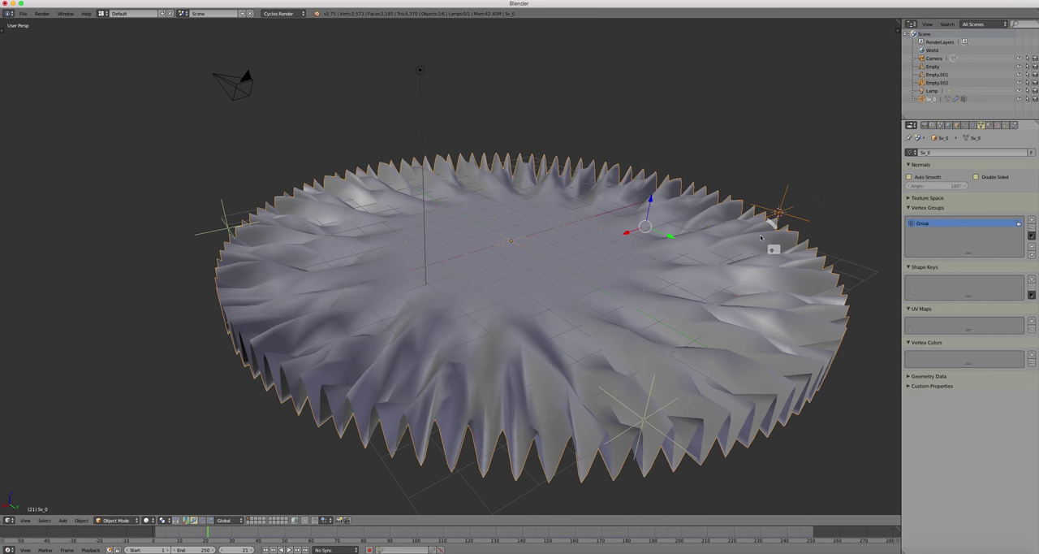
{"action": "key", "text": "Tab"}
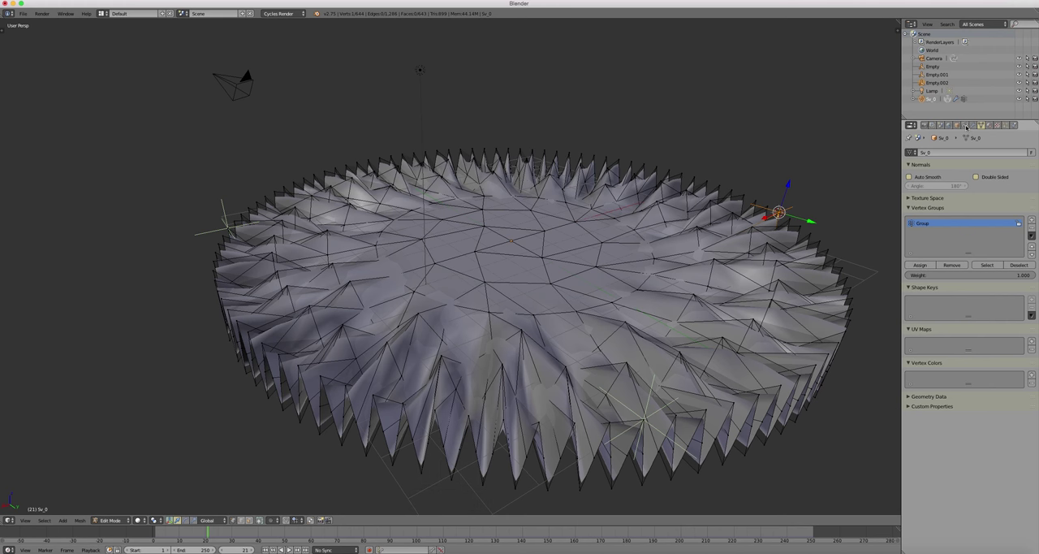
{"action": "left_click", "coordinate": [952, 125]}
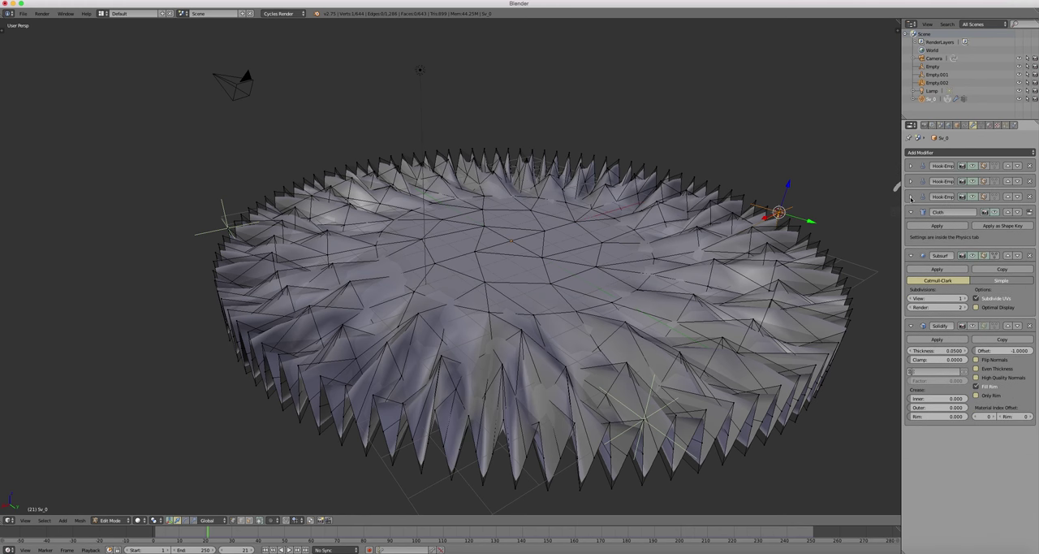
- Collapse the Subdivision Surface, Solidify and remaining modifier panels in the disc's stack
{"action": "left_click", "coordinate": [915, 211]}
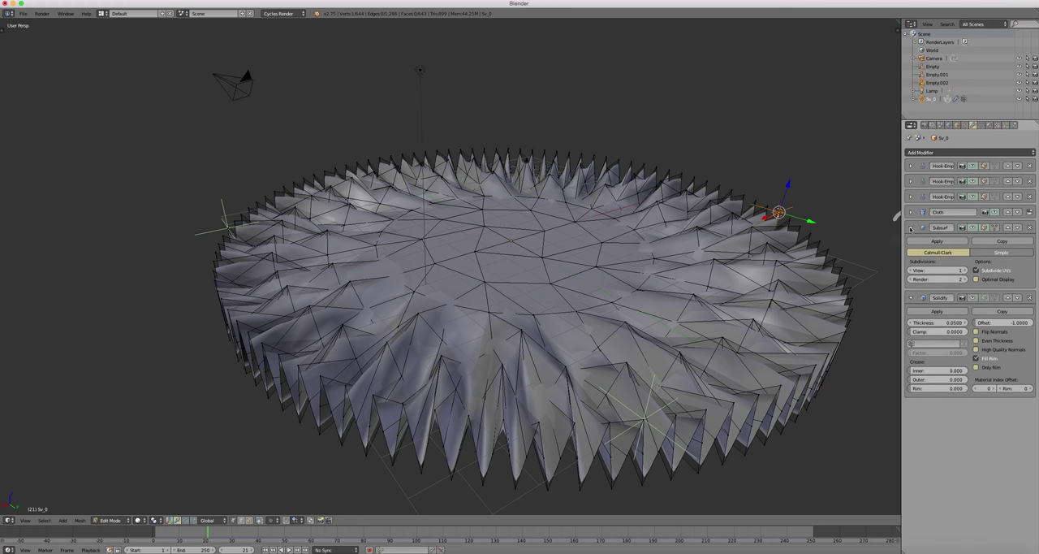
{"action": "left_click", "coordinate": [911, 227]}
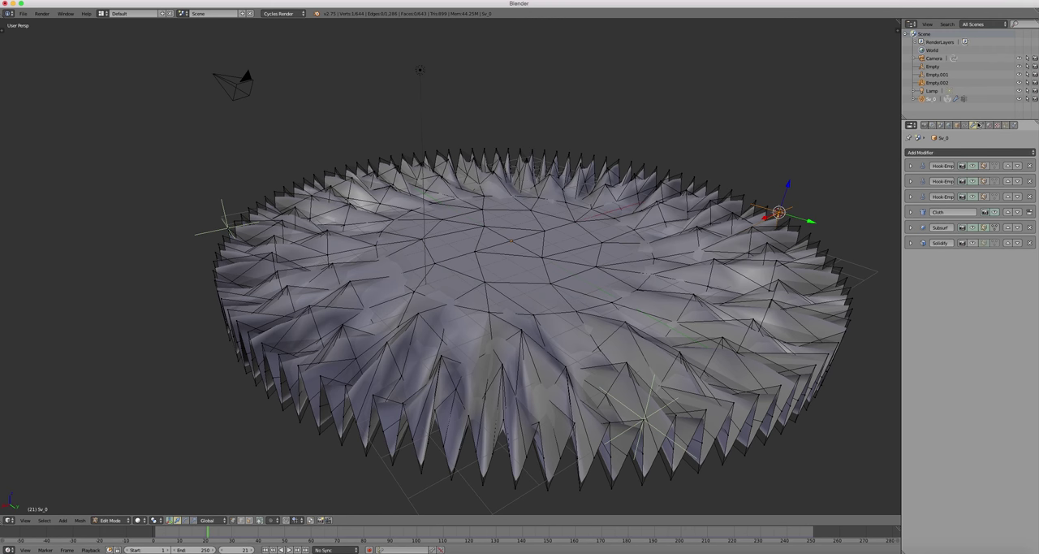
{"action": "left_click", "coordinate": [978, 125]}
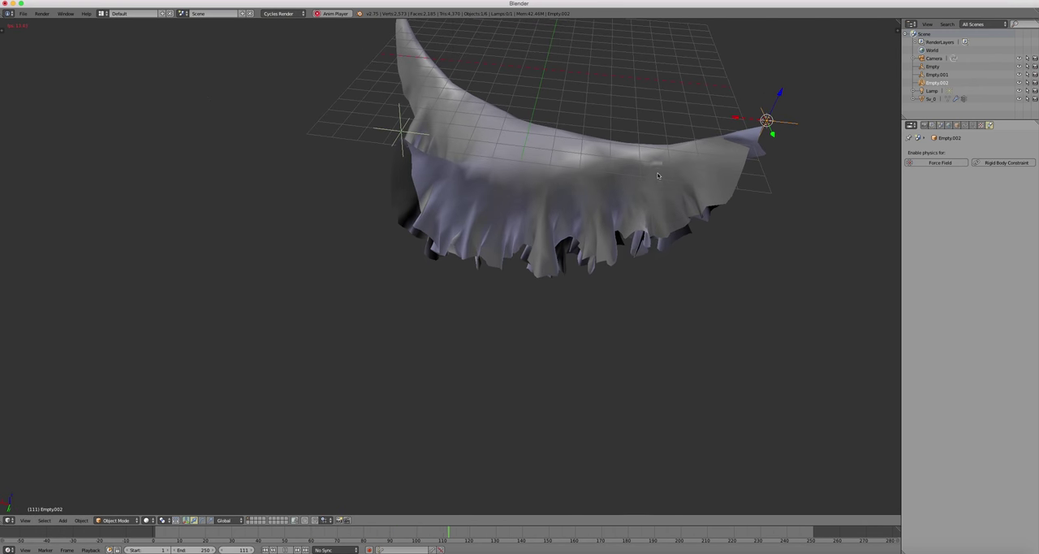
- Play the timeline so the cloth hangs like a cape between the three hooks
{"action": "key", "text": "g"}
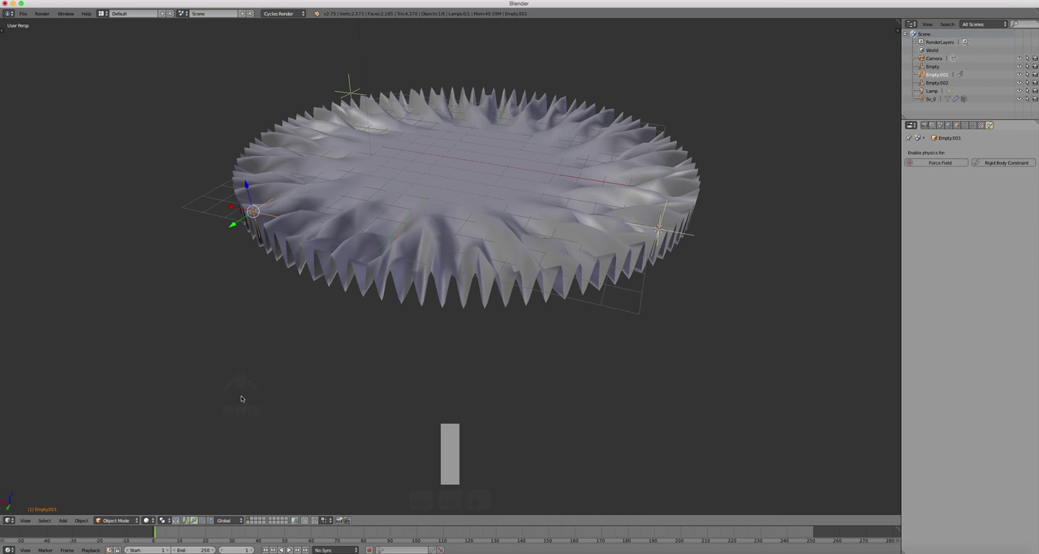
- Keyframe the empty's location at frame 1, move it at a later frame and keyframe again
{"action": "left_click", "coordinate": [253, 526]}
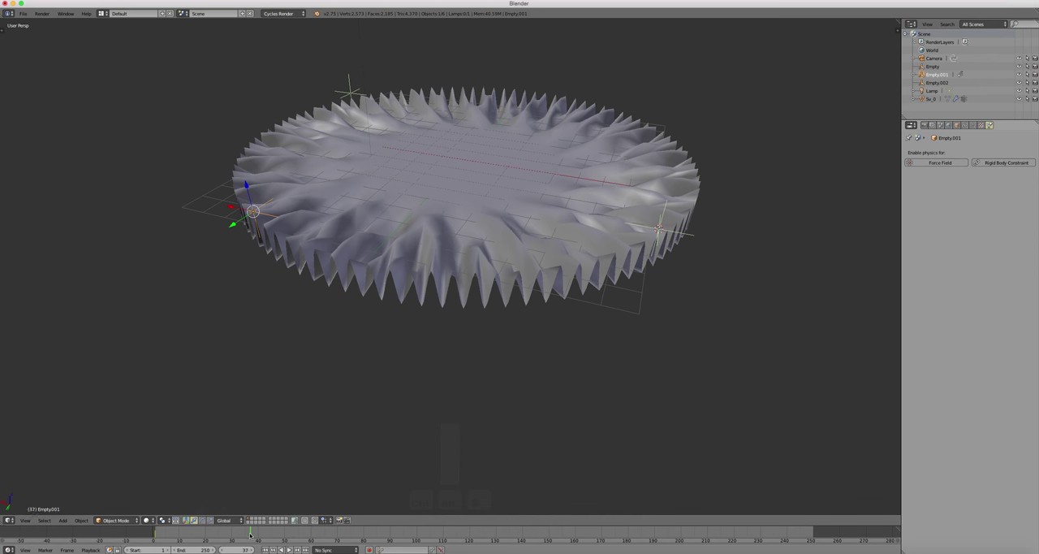
{"action": "left_click", "coordinate": [364, 536]}
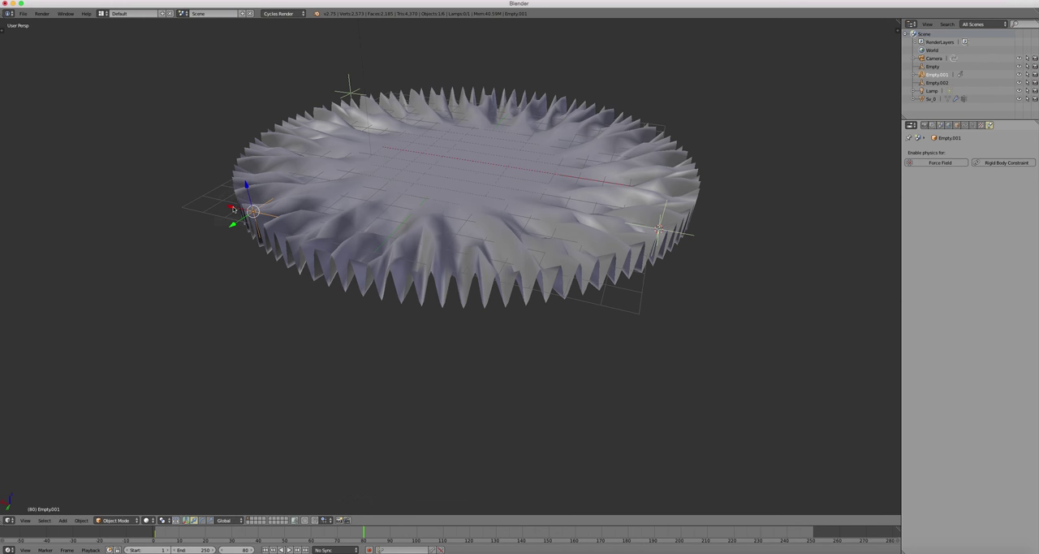
{"action": "left_click_drag", "start_coordinate": [253, 211], "coordinate": [425, 251]}
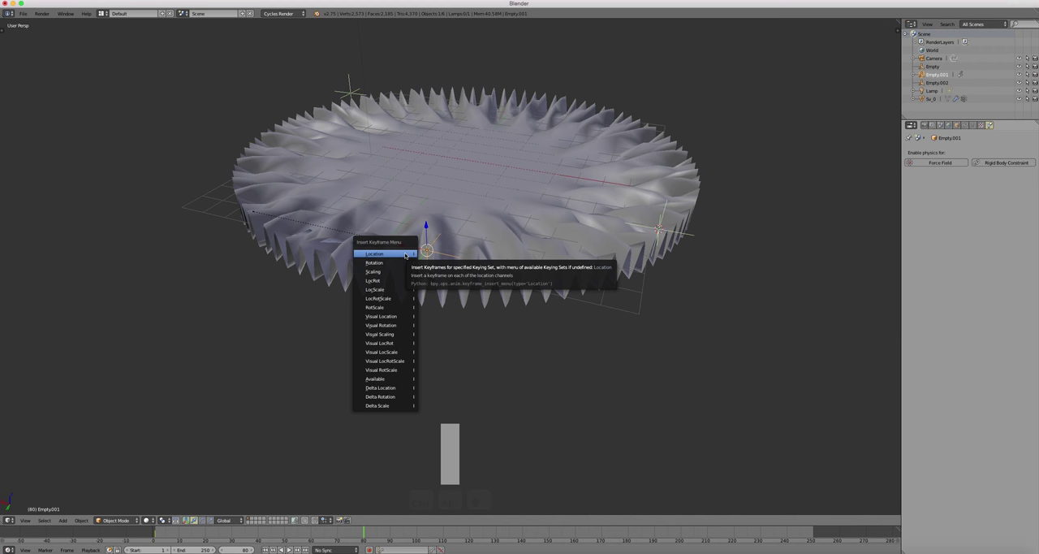
{"action": "left_click", "coordinate": [371, 253]}
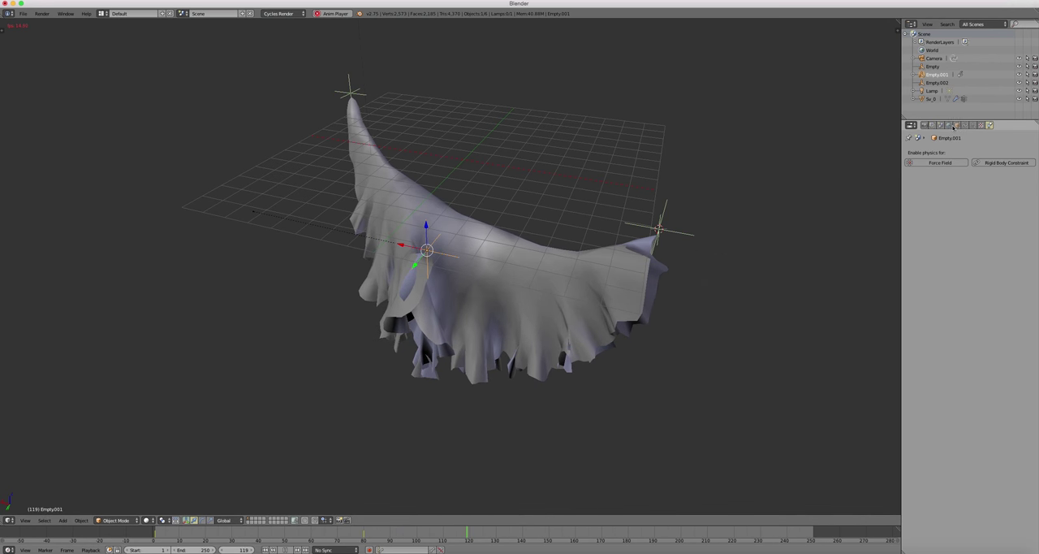
- Select the draped disc and expand a modifier panel to review its settings
{"action": "left_click", "coordinate": [960, 127]}
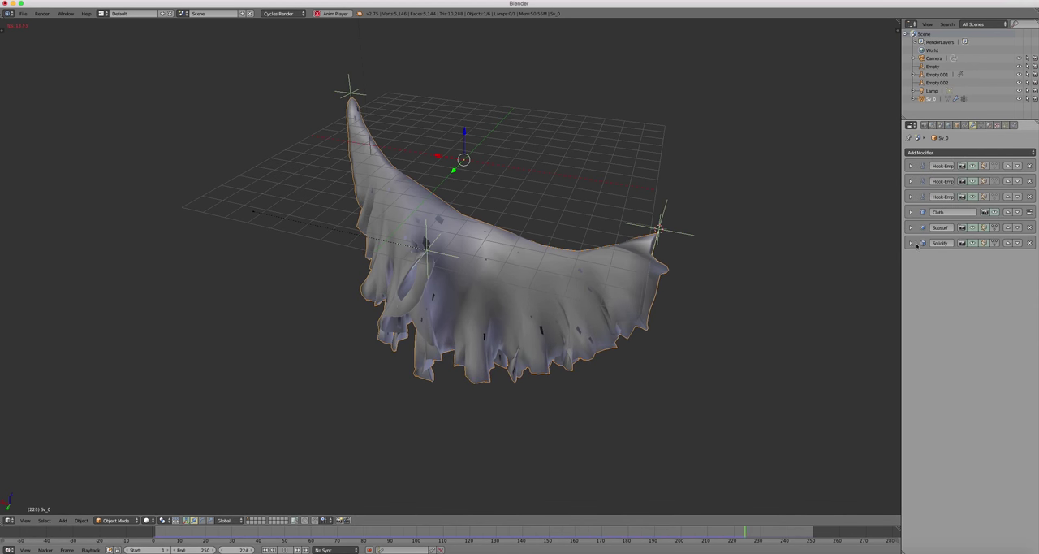
{"action": "left_click", "coordinate": [909, 243]}
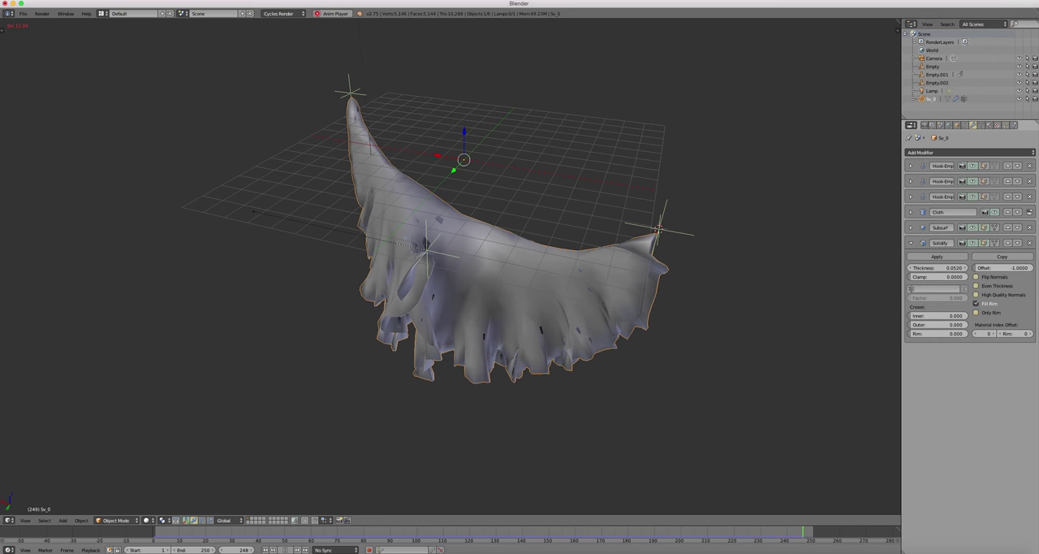